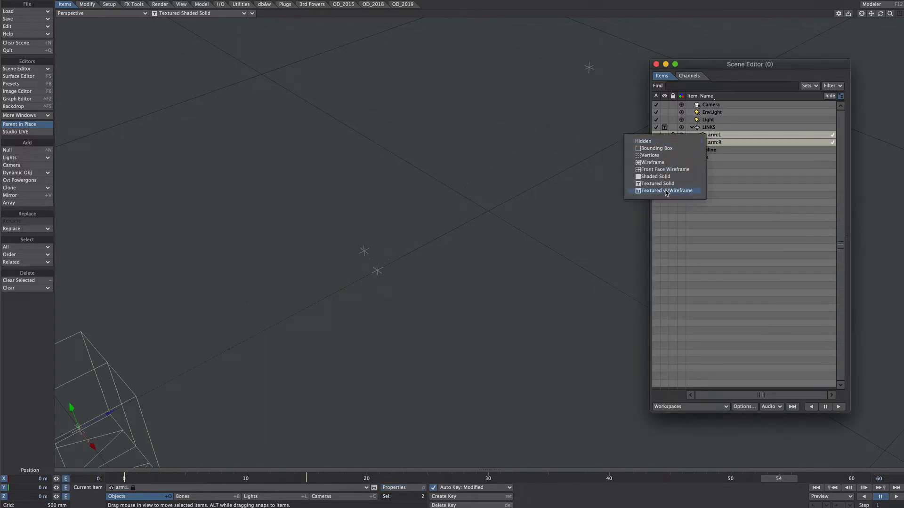
Show the arms textured and make arm:L follow arm:R's world position with X multiplier -1.0
click(658, 183)
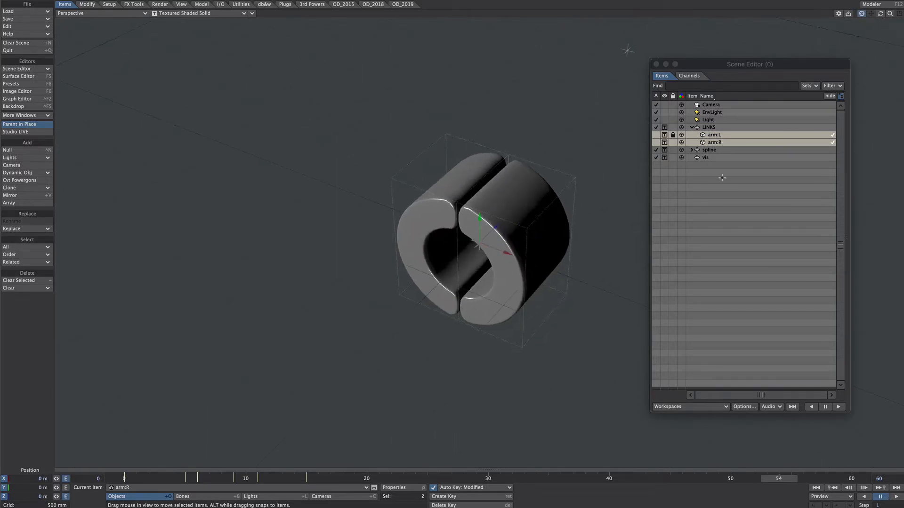
click(17, 99)
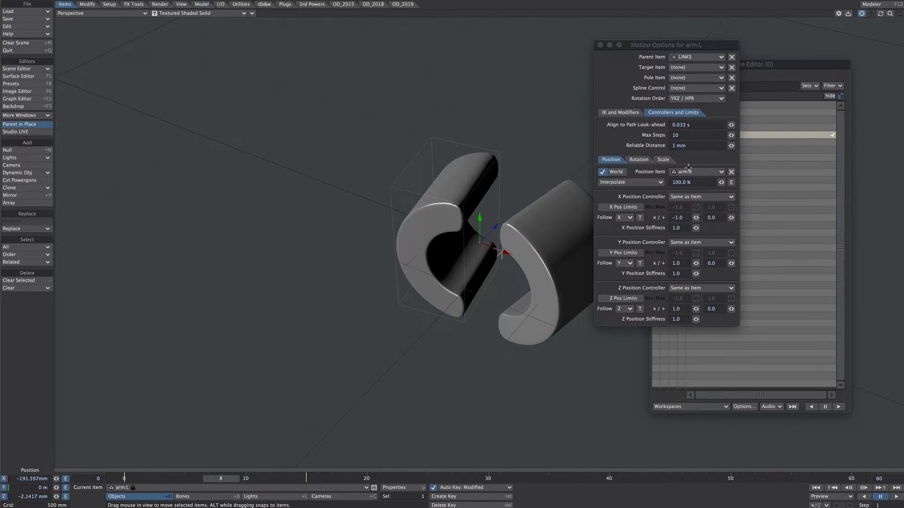
click(696, 171)
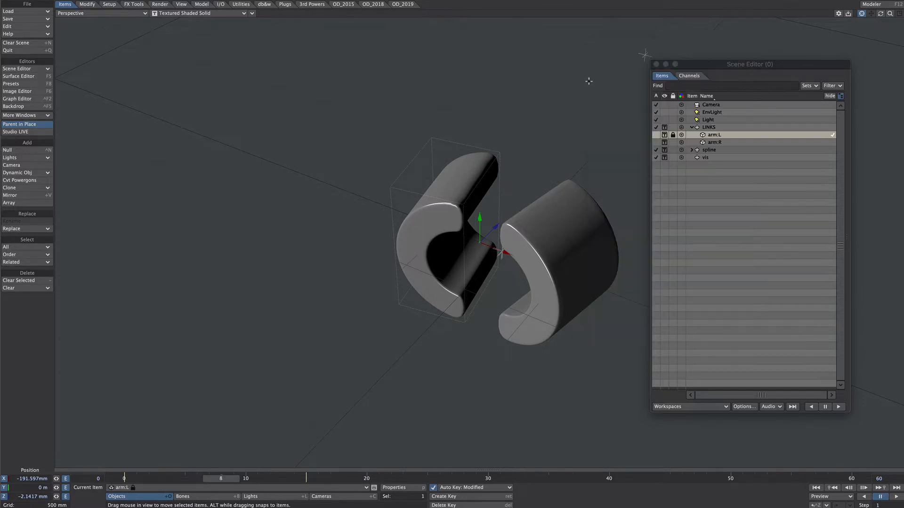
drag(221, 479, 439, 479)
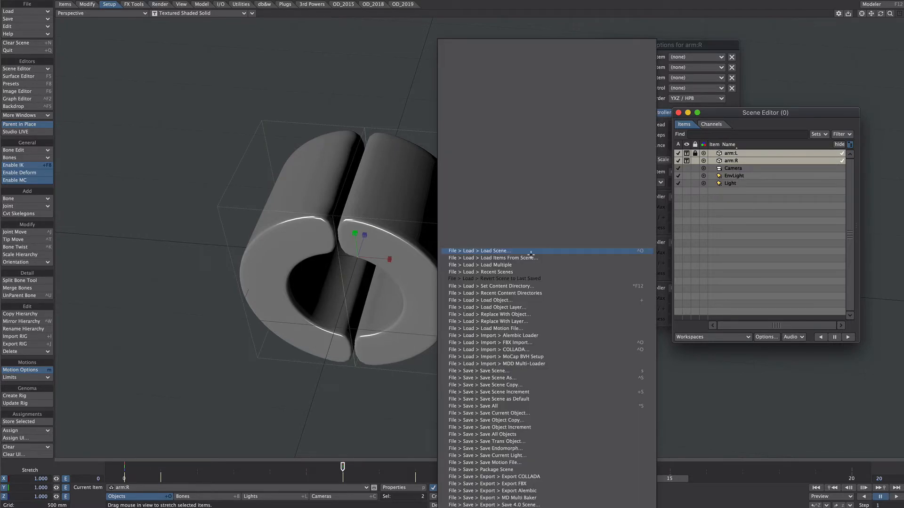
Group both arms under a new LINKS parent using the create group command
text(grou)
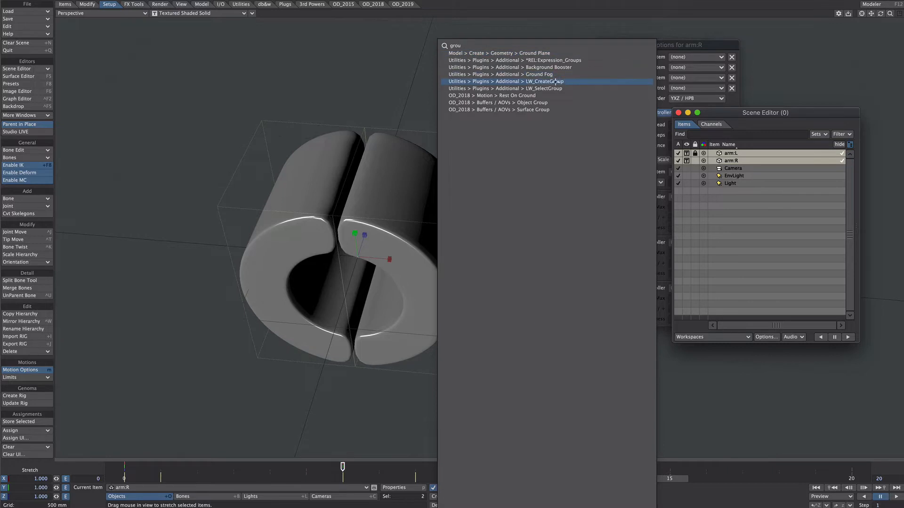
click(544, 81)
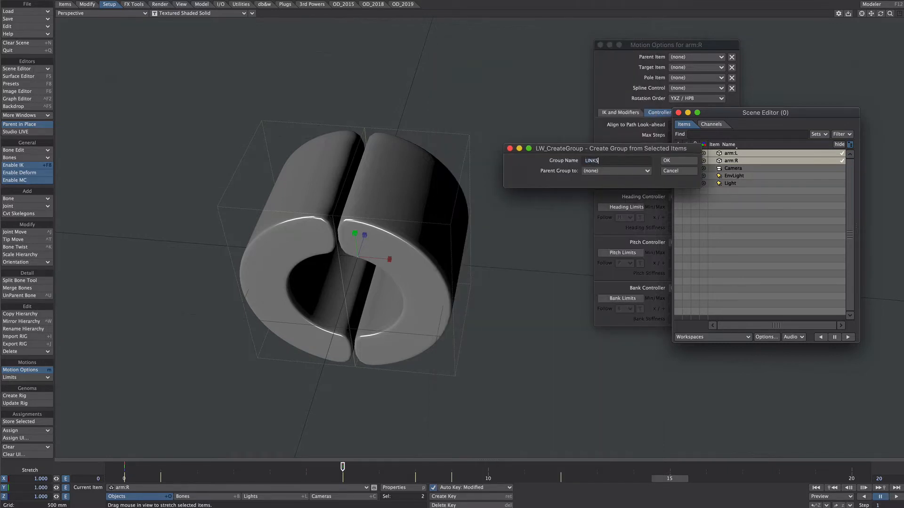
click(667, 160)
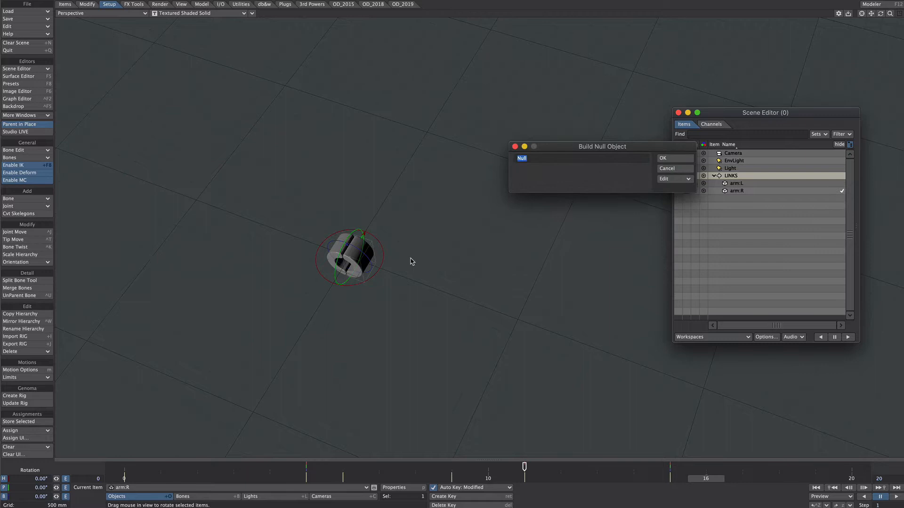
Add a node null, array it into three and rename the array group to spline
click(663, 158)
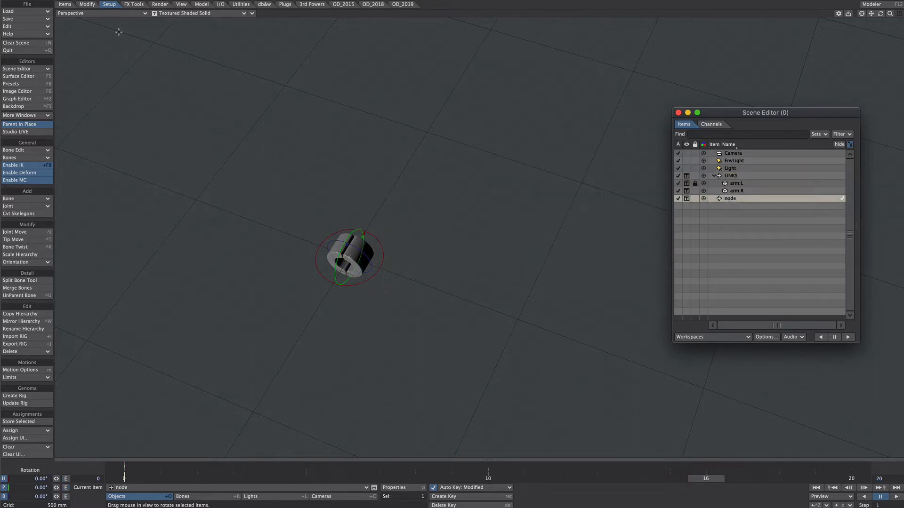
click(8, 202)
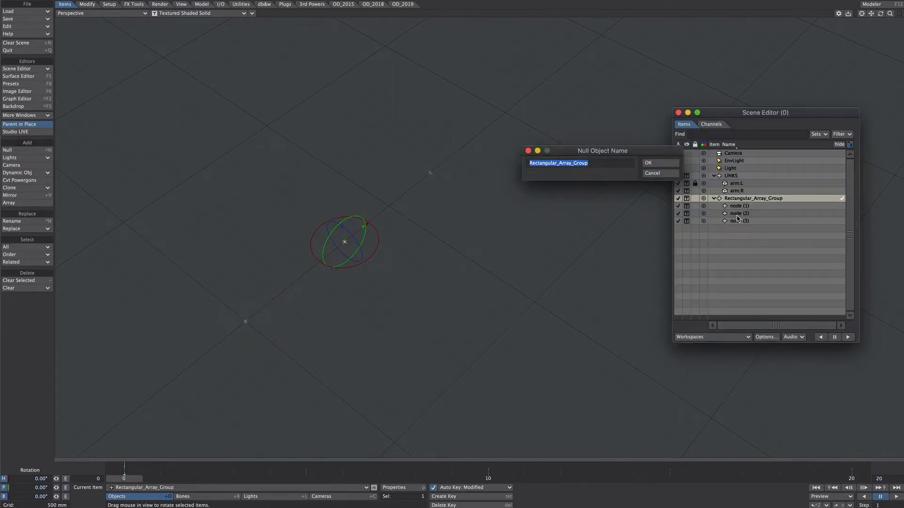
click(648, 162)
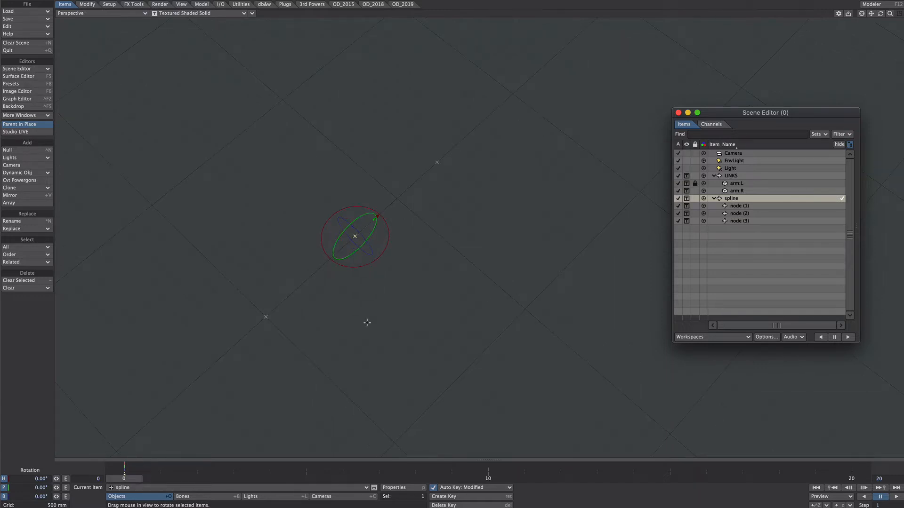
Add a vis null and set its Spline Control to the spline null
click(5, 149)
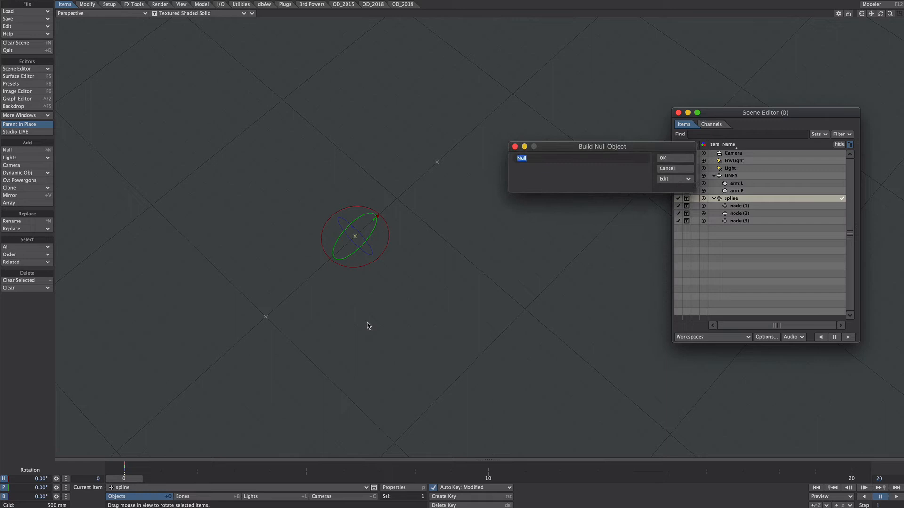
text(v)
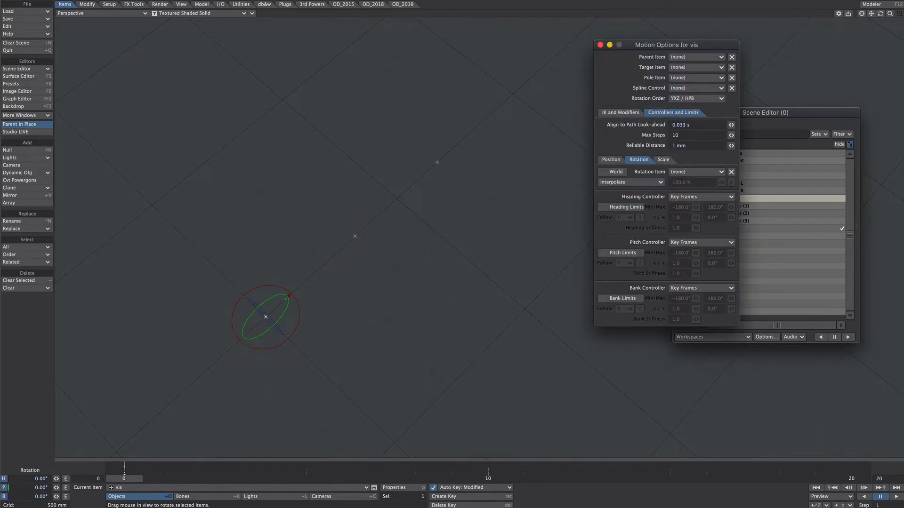
click(712, 88)
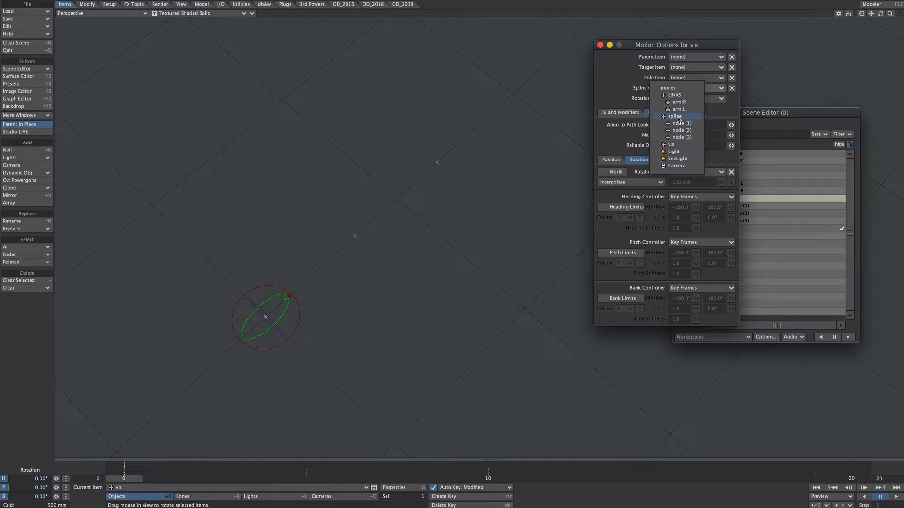
click(674, 117)
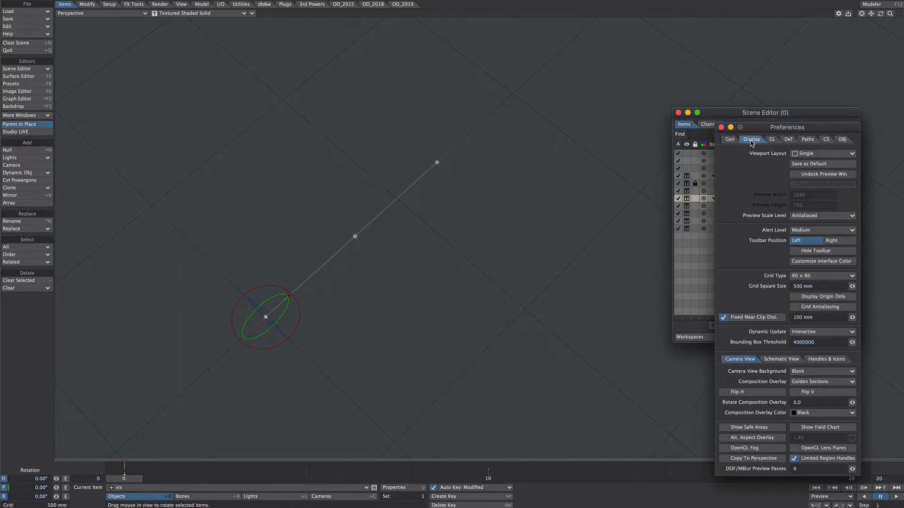
Show spline controls as a curve and bend the path by moving node (2) and node (3)
click(772, 140)
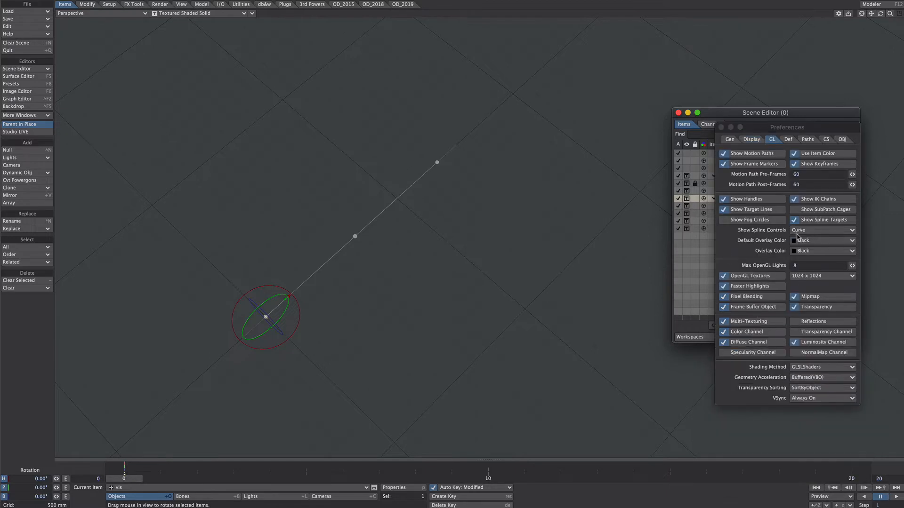
click(822, 230)
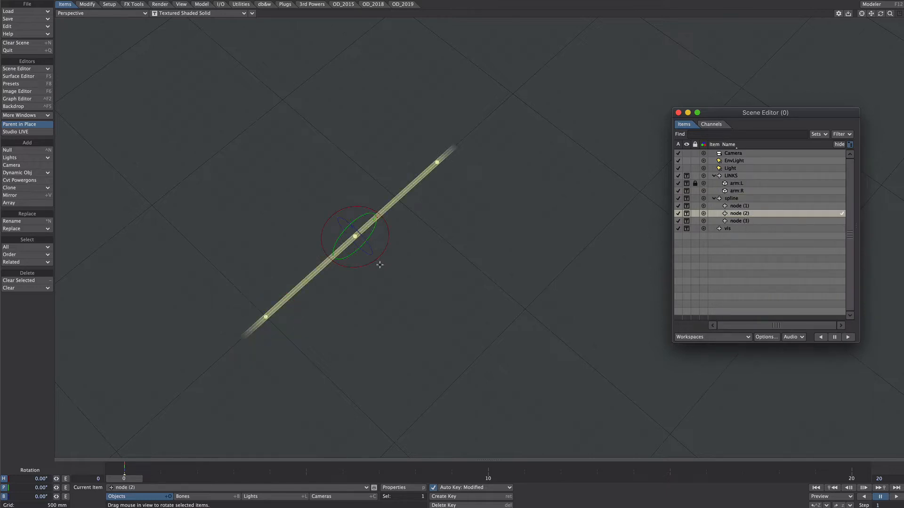
drag(356, 236, 348, 237)
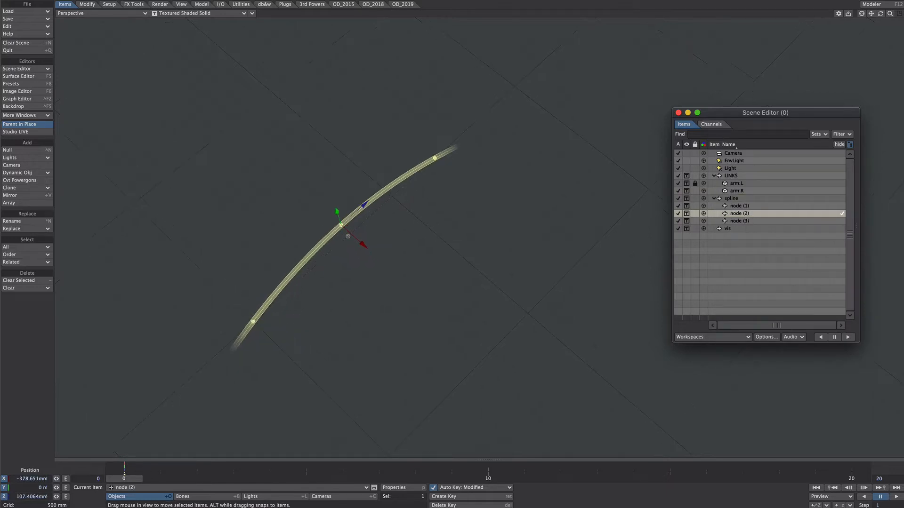
click(740, 220)
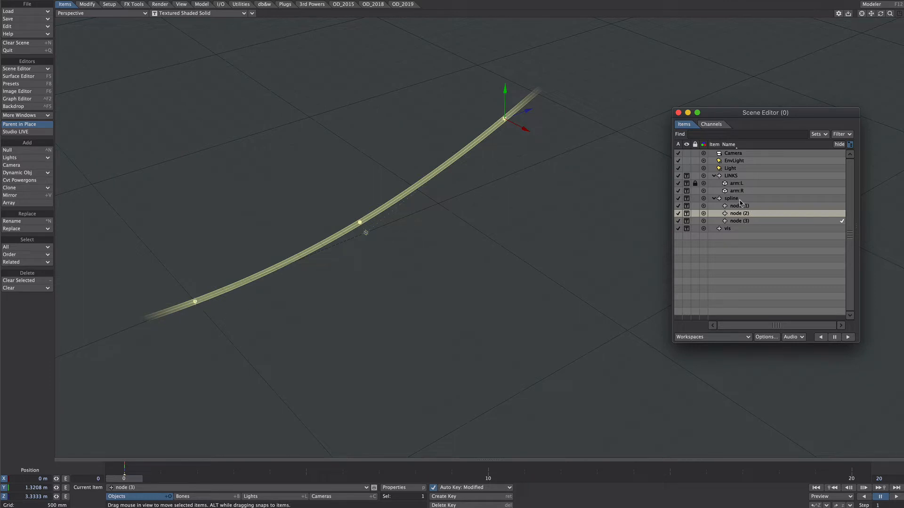
click(731, 198)
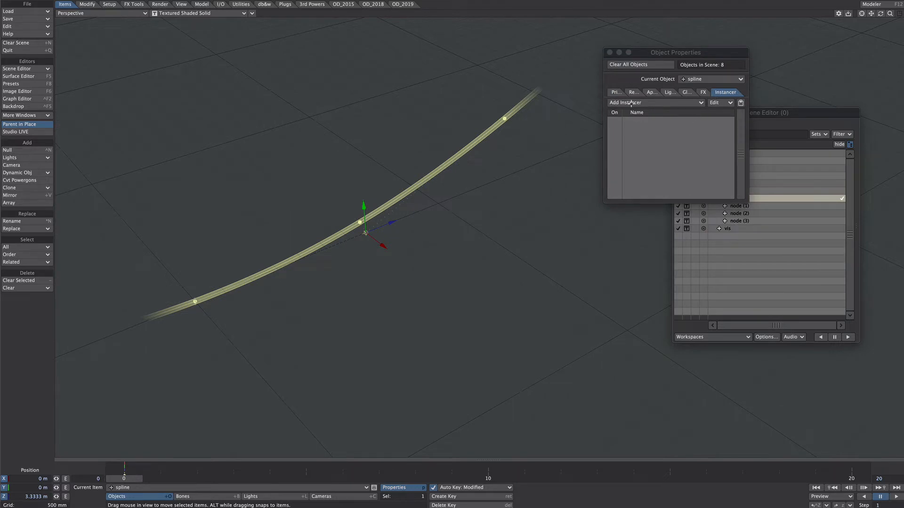
Add an instance generator to spline instancing LINKS as textured shaded solids
click(625, 103)
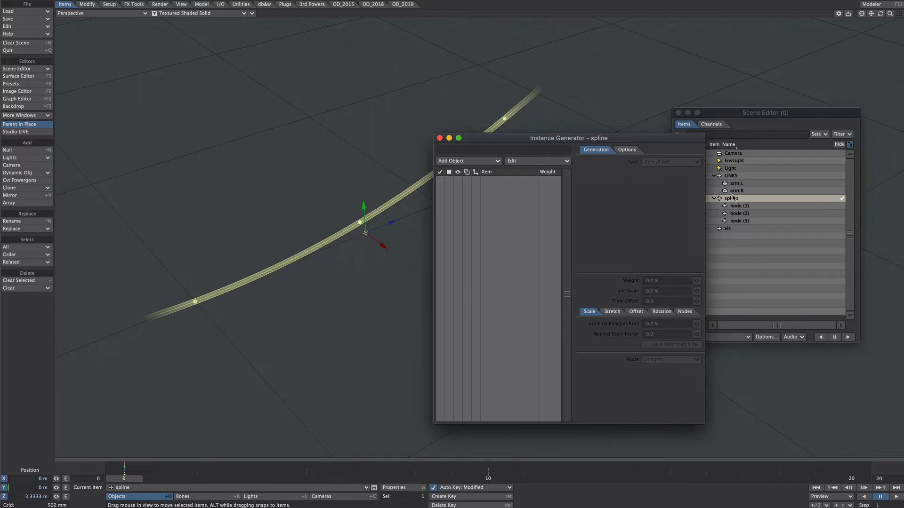
click(467, 160)
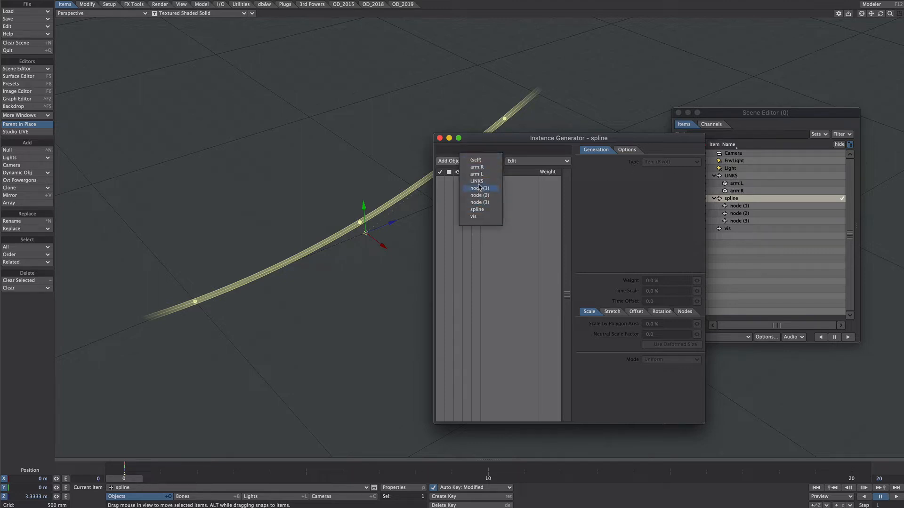
click(476, 180)
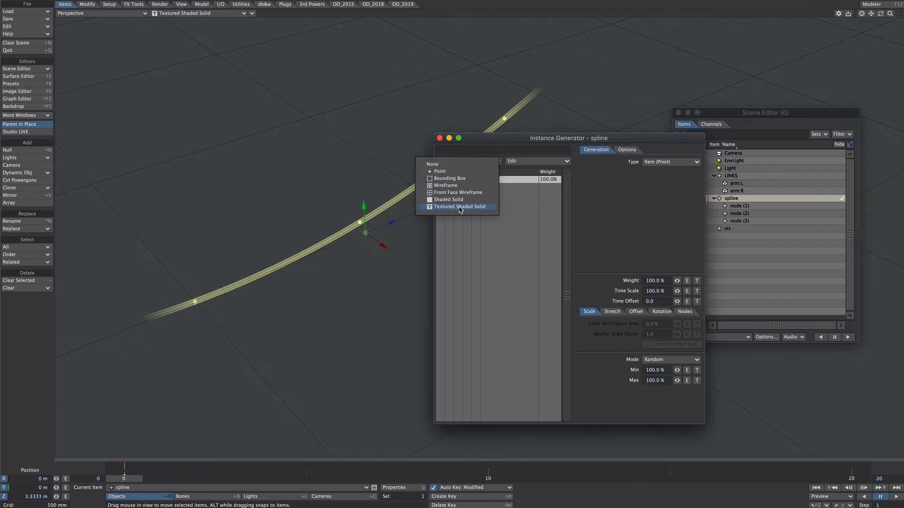
click(459, 206)
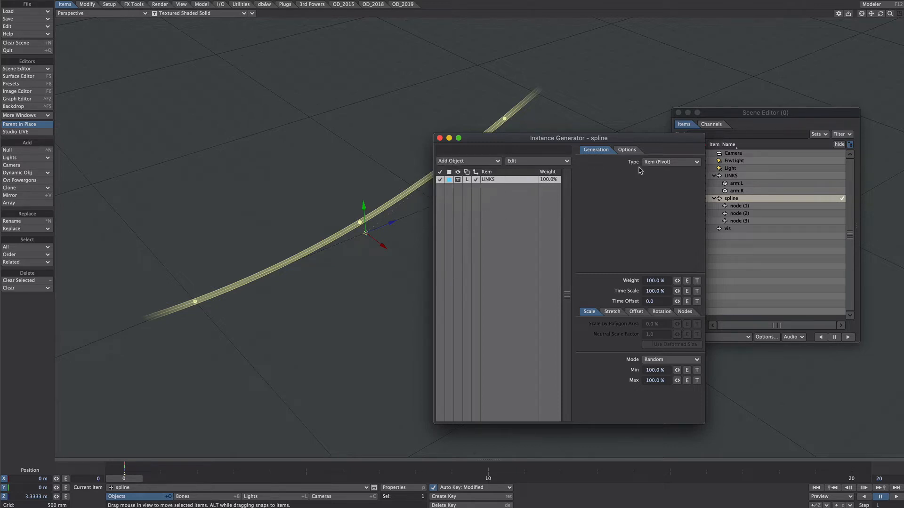
Set the generator type to Spline, spreading instances across its length
click(670, 162)
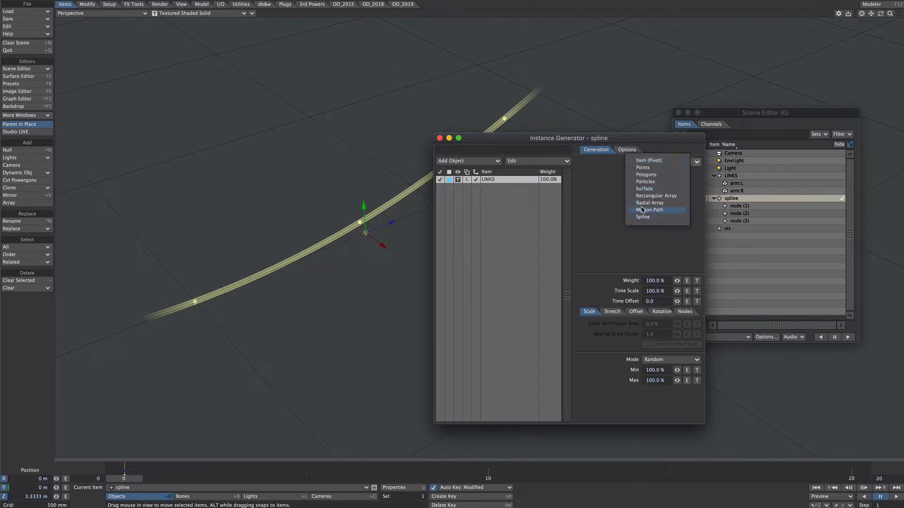
click(642, 217)
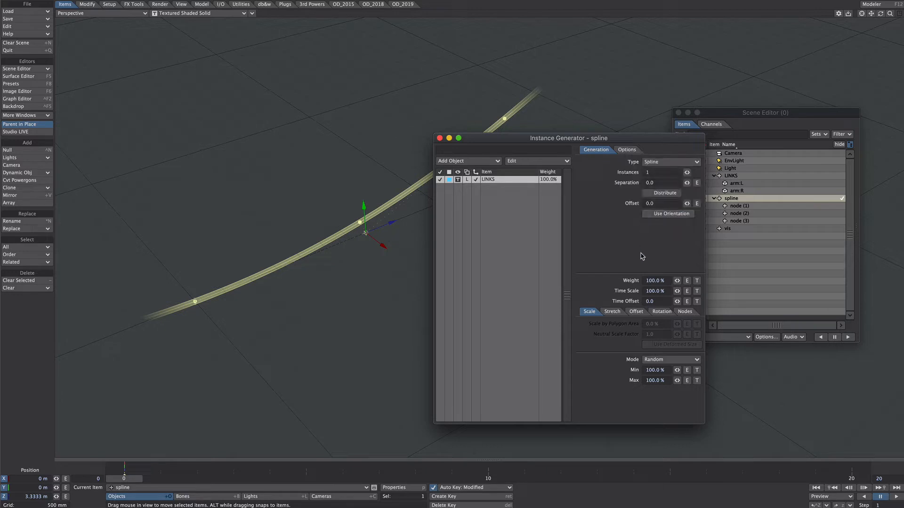
click(646, 193)
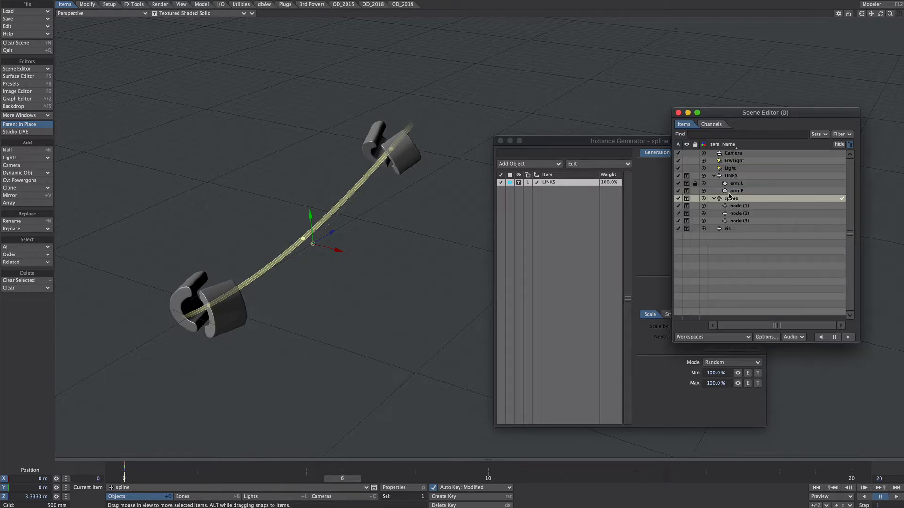
Select both arms and raise the distributed instance count to 22 links
click(736, 183)
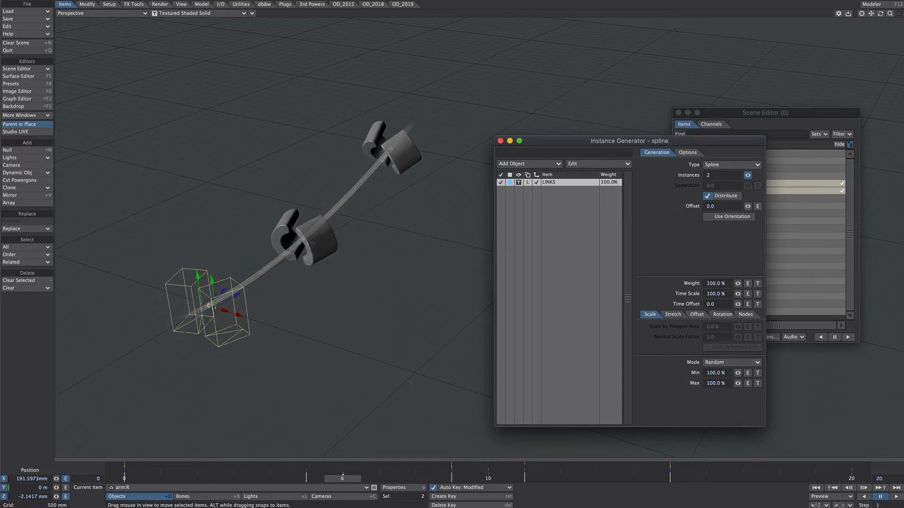
text(21)
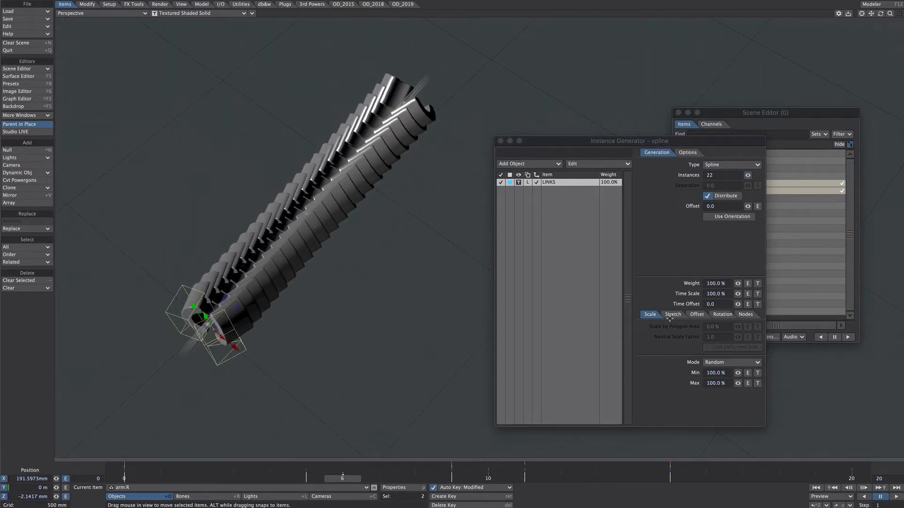
click(731, 362)
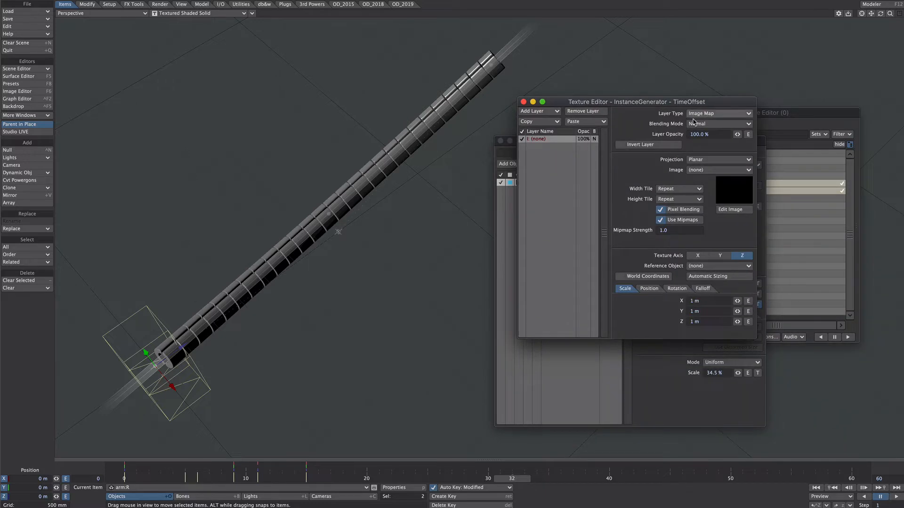
Make the Time Offset layer a Turbulence procedural with frequencies 1 and 80% contrast
click(719, 113)
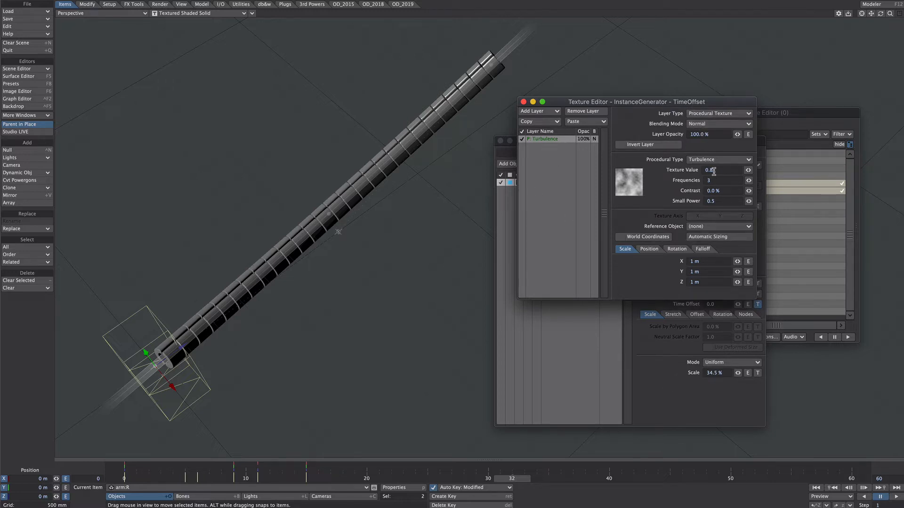
click(709, 170)
text(-0.5)
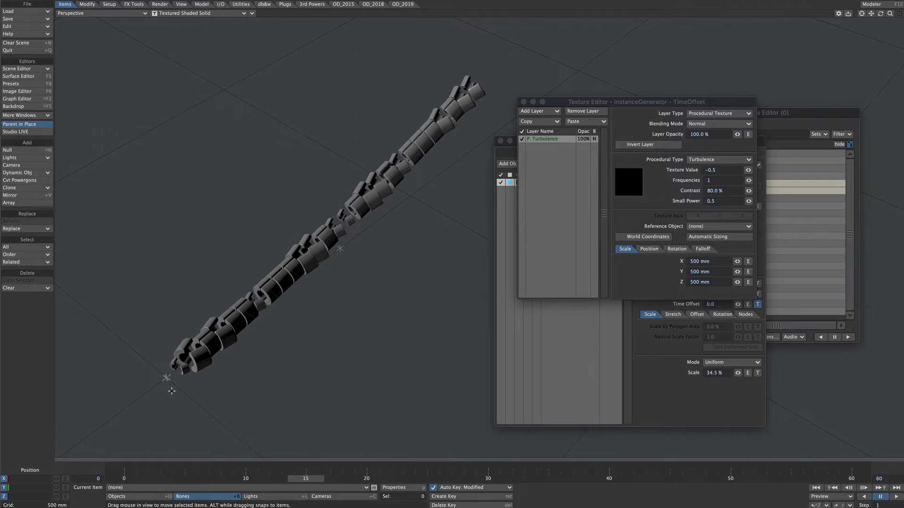
mouse_move(524, 102)
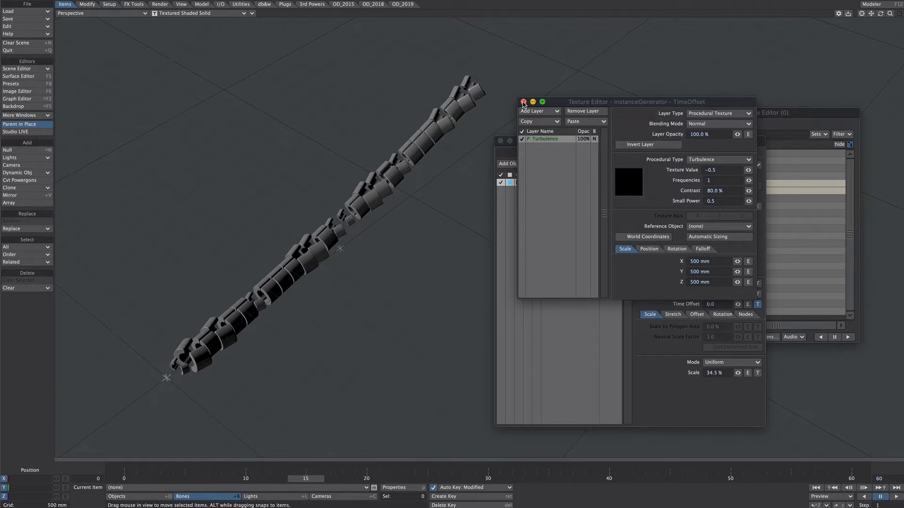
Open the instance node editor and add Multiply and Scalar nodes
click(523, 102)
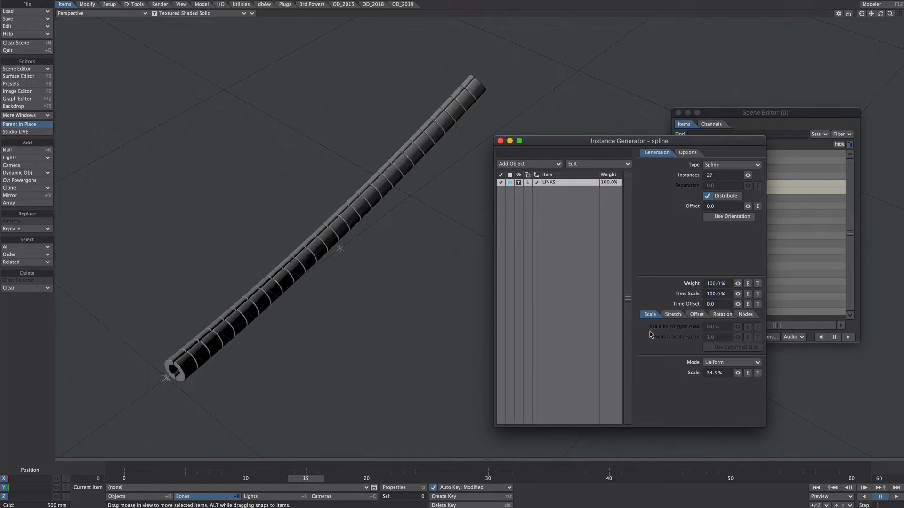
click(746, 314)
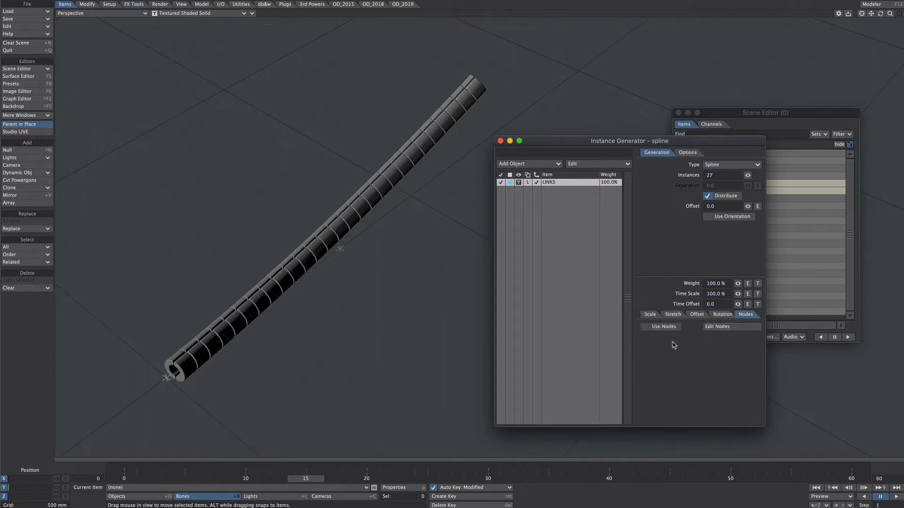
click(718, 325)
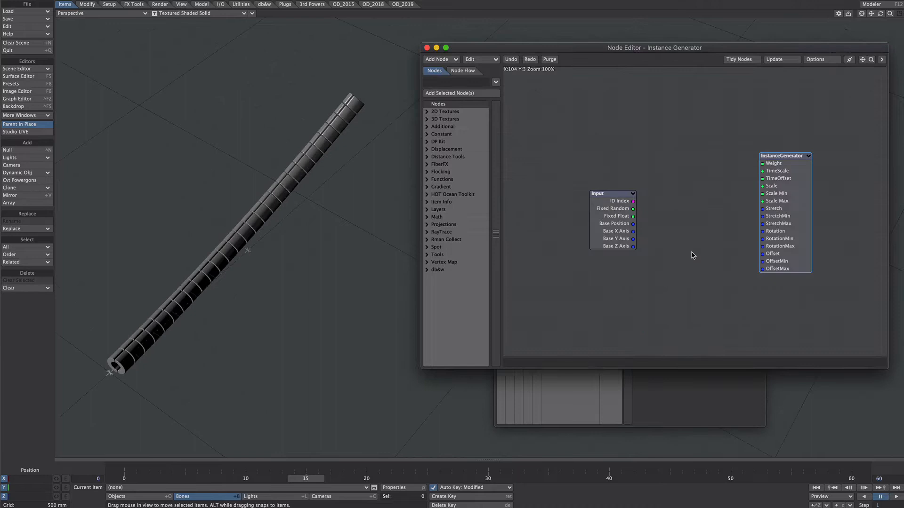
mouse_move(547, 230)
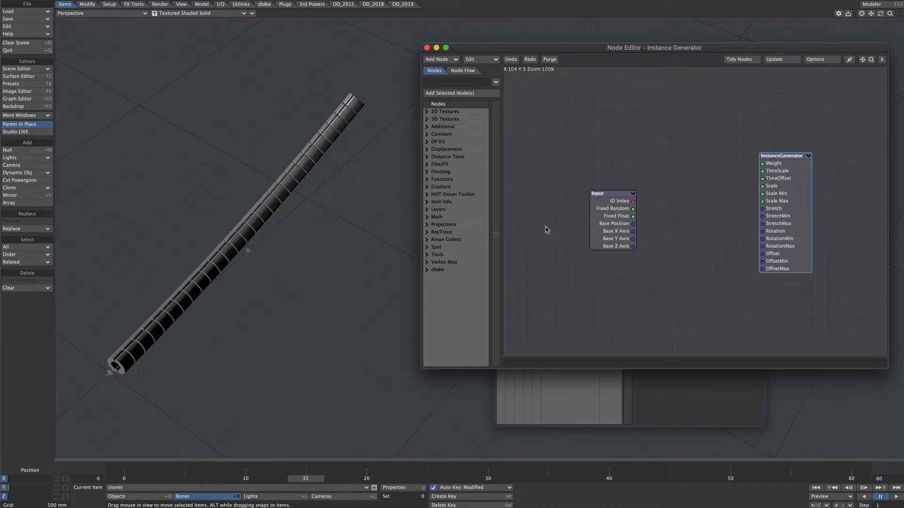
mouse_move(131, 378)
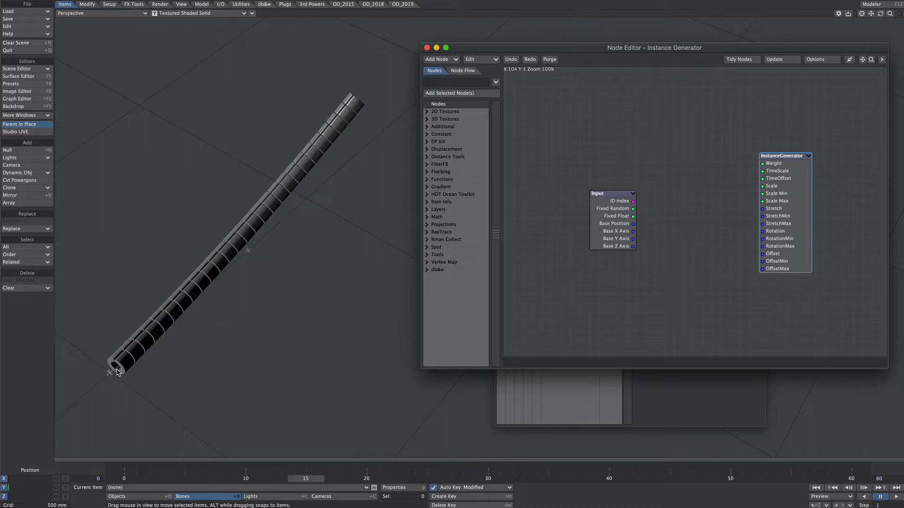
mouse_move(275, 217)
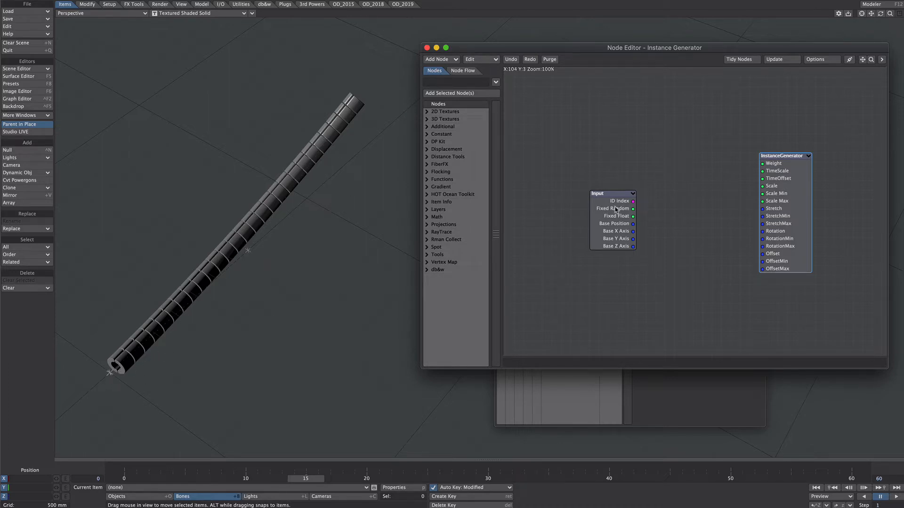
text(multi)
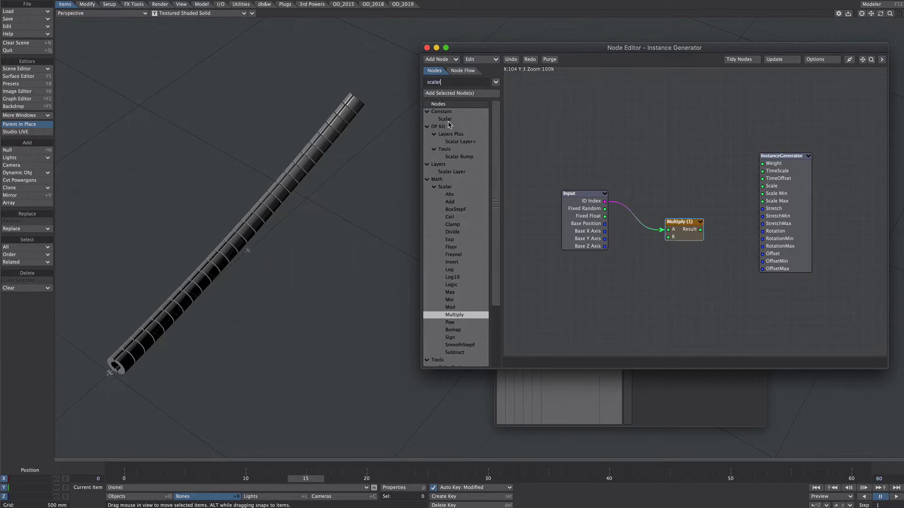
click(444, 119)
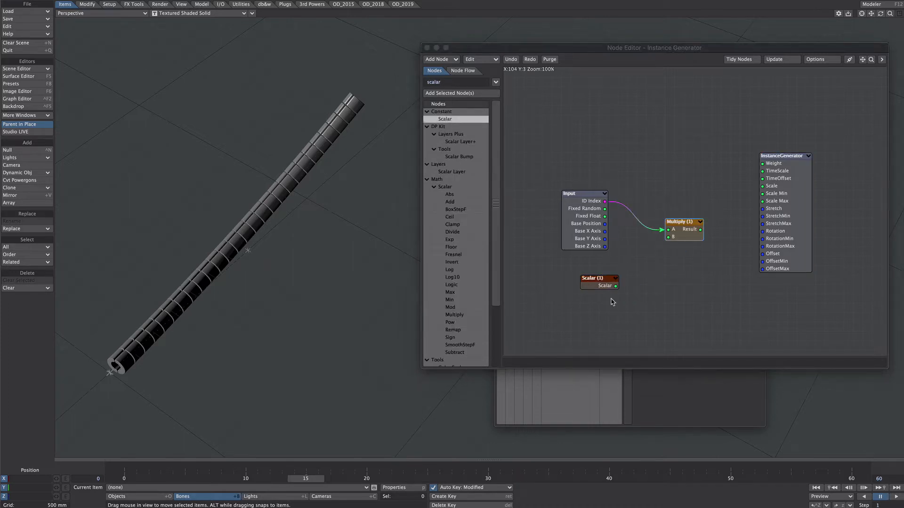
Wire ID Index and Scalar into Multiply and its result into TimeOffset
double_click(682, 221)
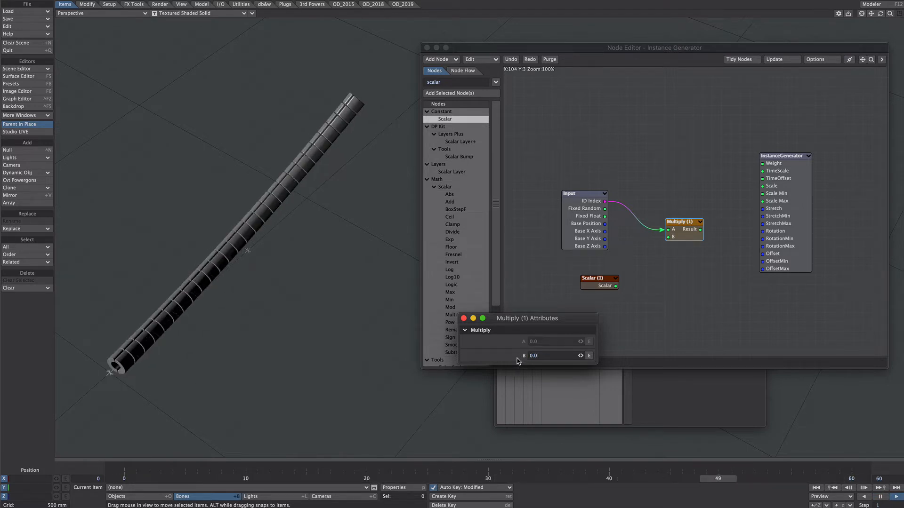
click(463, 318)
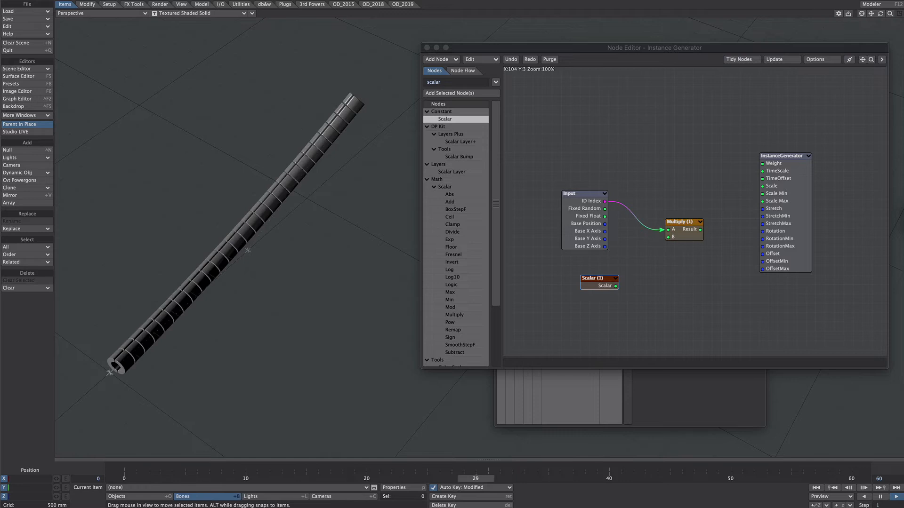
double_click(599, 278)
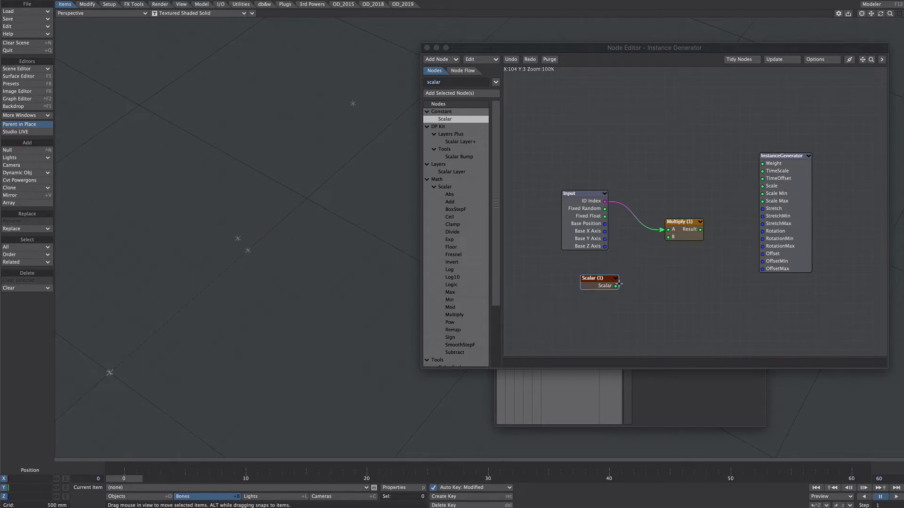
drag(618, 287, 666, 237)
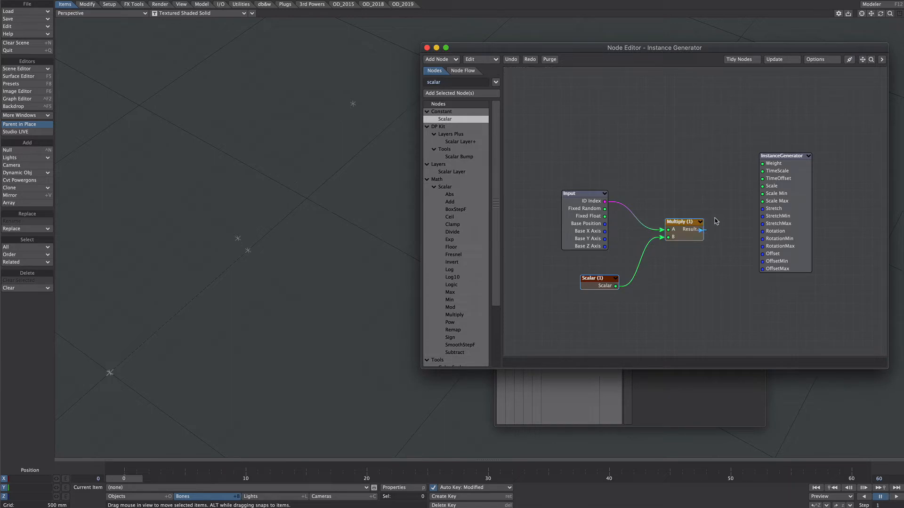
drag(699, 230, 762, 178)
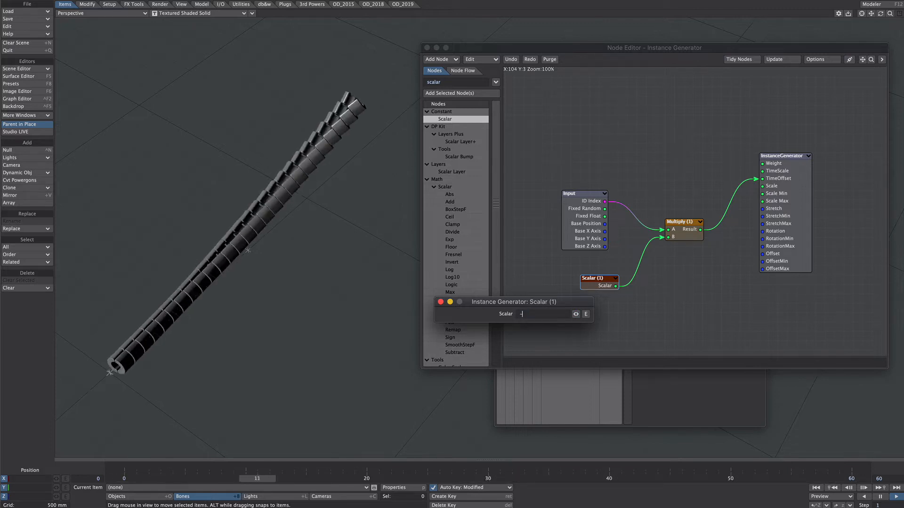
Set the Scalar to -0.2, then refine it to -0.01
text(-0.2)
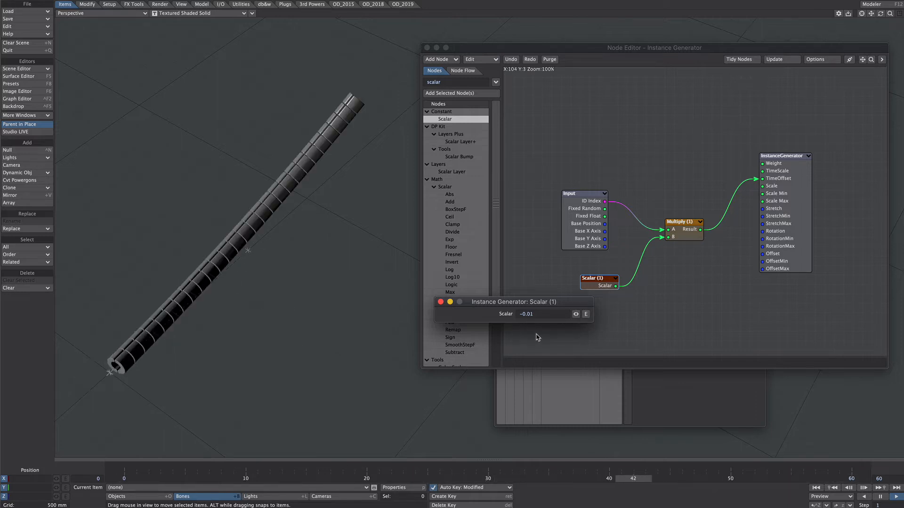
click(531, 314)
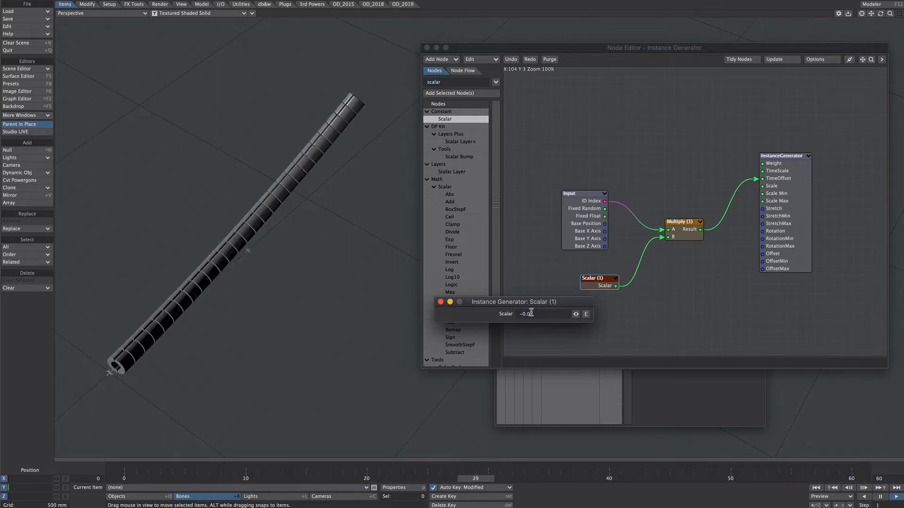
text(-0.01)
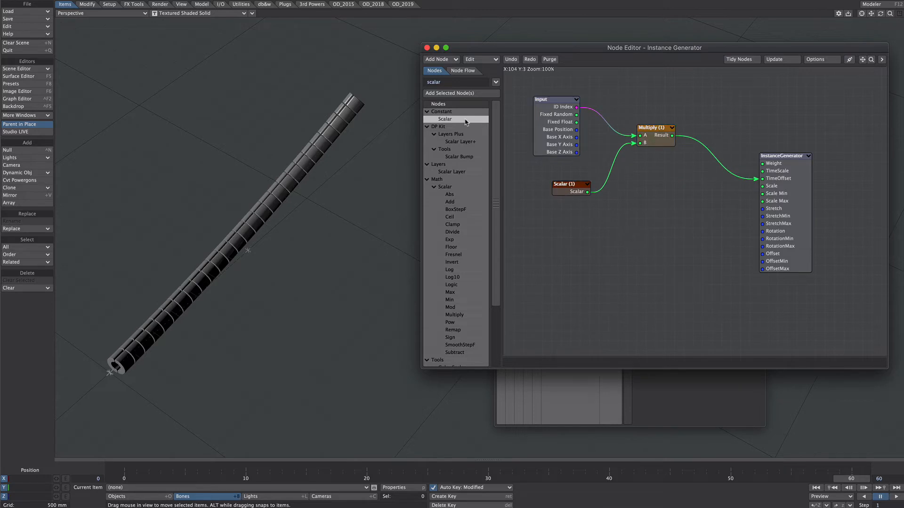
Add Gradient and Make Vector nodes, feeding Fixed Float into Gradient and Make Vector into Stretch
text(grad)
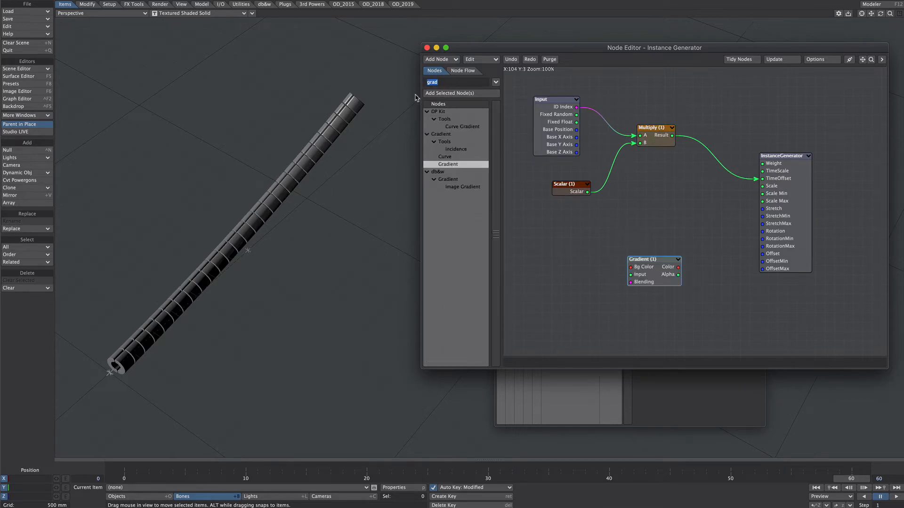
text(make)
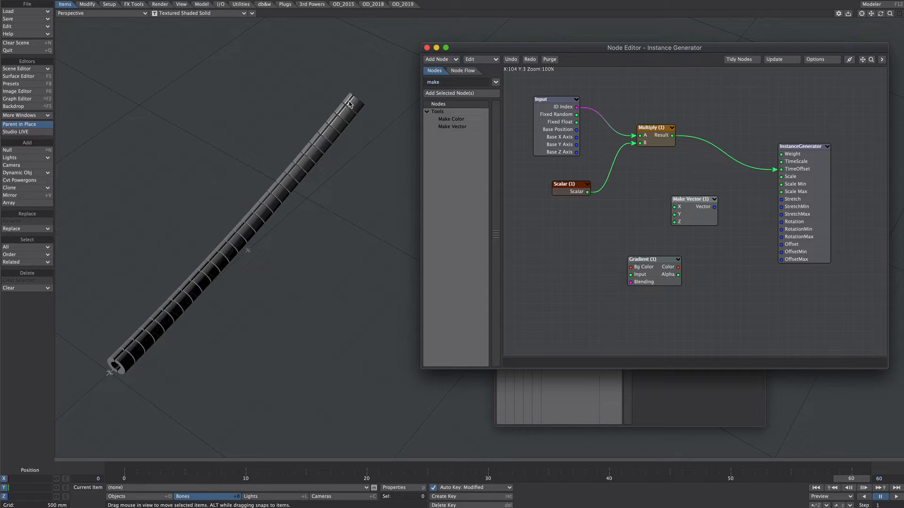
mouse_move(578, 125)
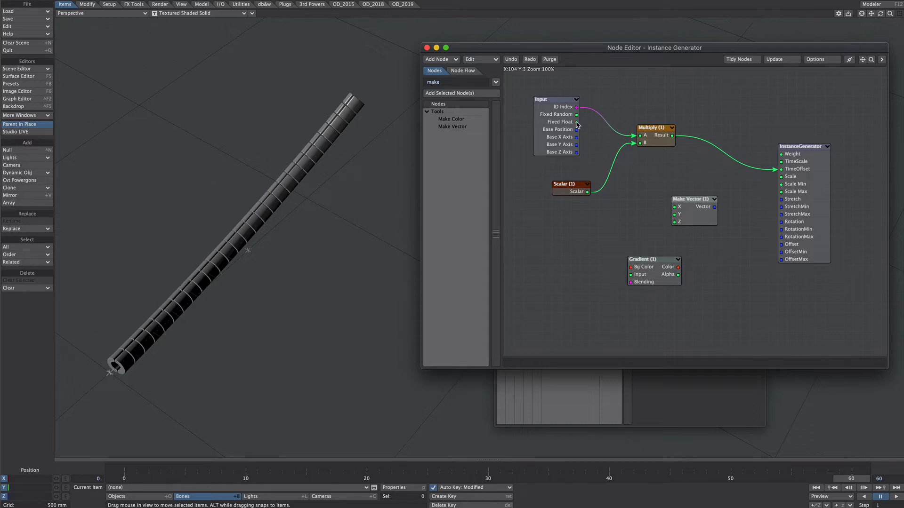
drag(654, 265, 606, 265)
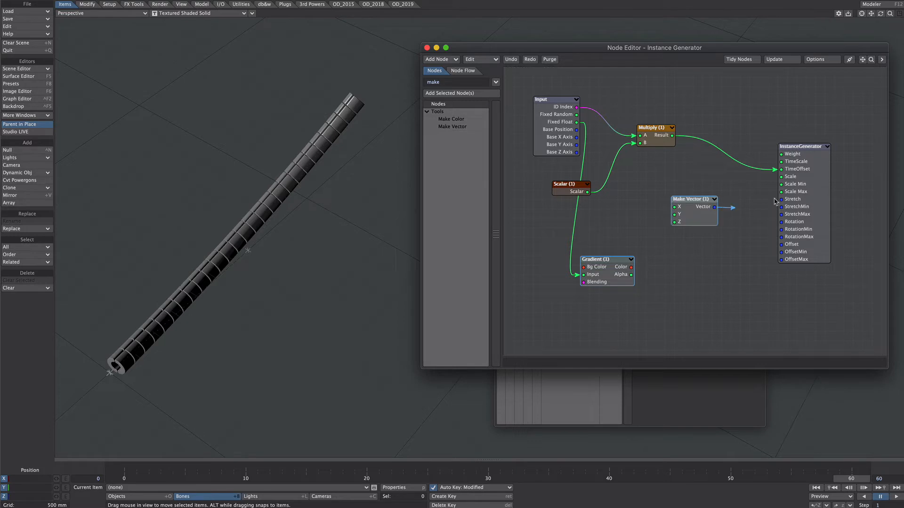
drag(714, 206, 780, 206)
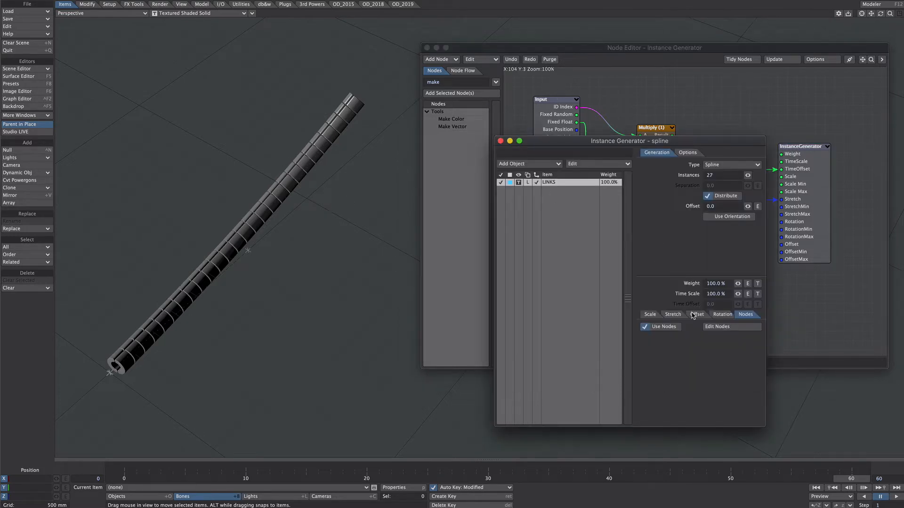
click(672, 314)
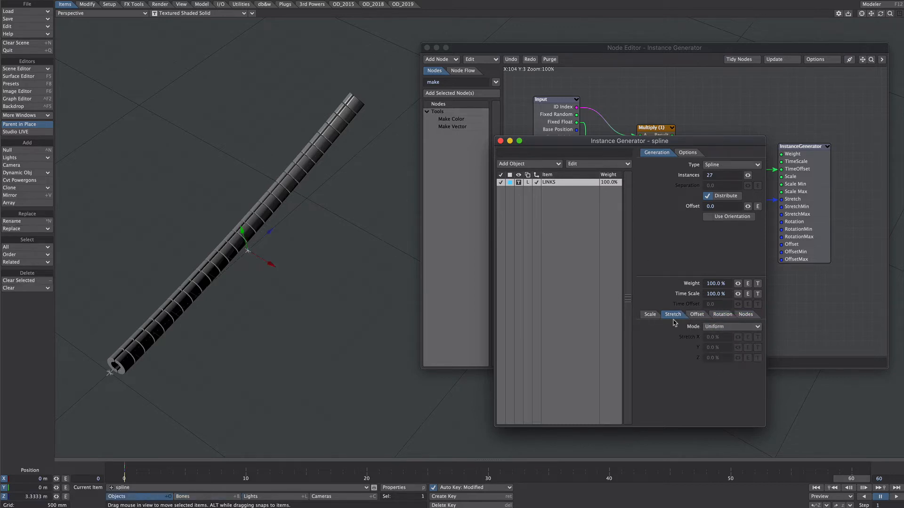
click(732, 326)
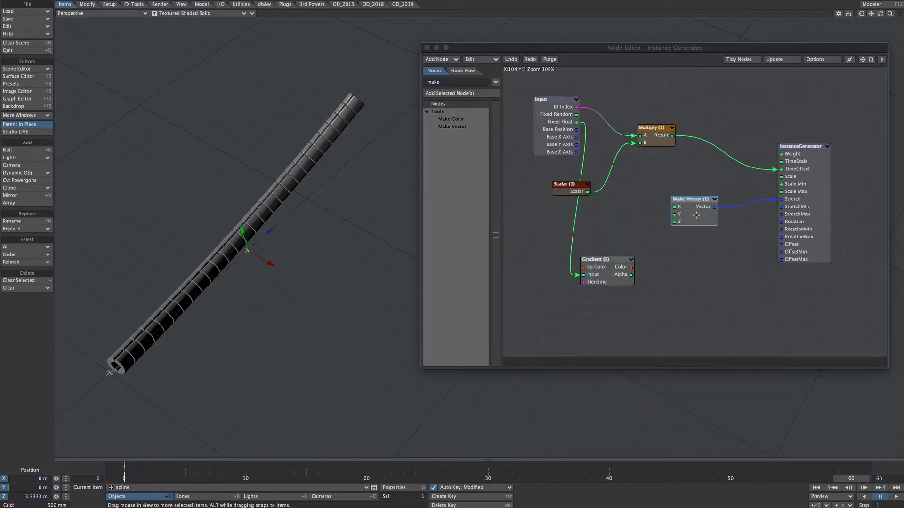
Check Make Vector's values, then adjust the Gradient's second key alpha to taper the chain
double_click(695, 199)
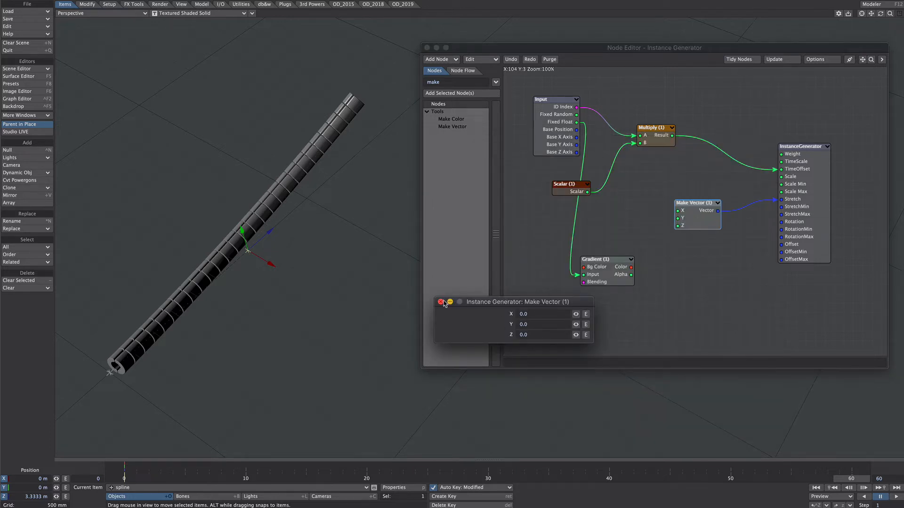
click(441, 302)
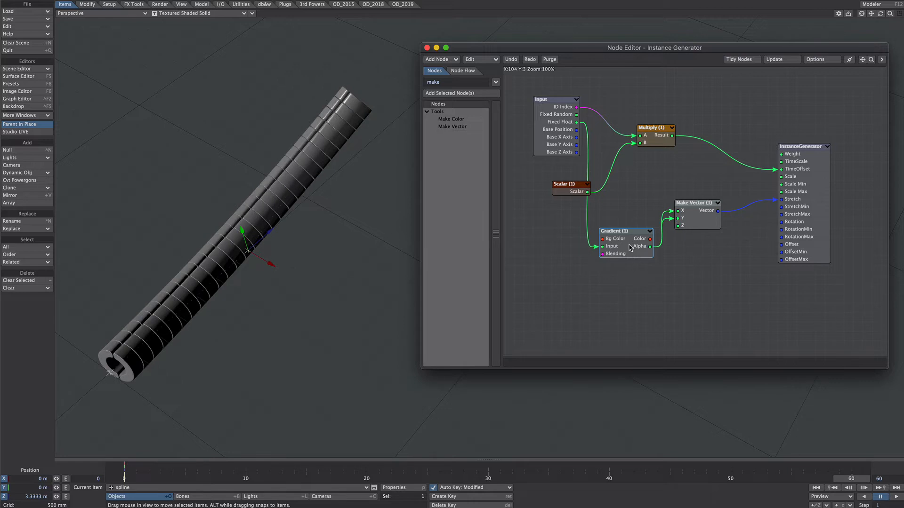
double_click(614, 230)
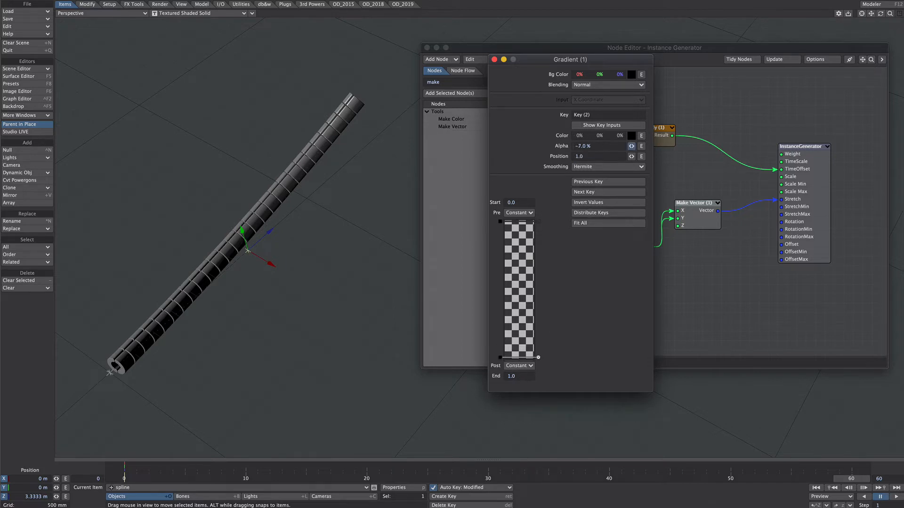
drag(600, 146, 577, 146)
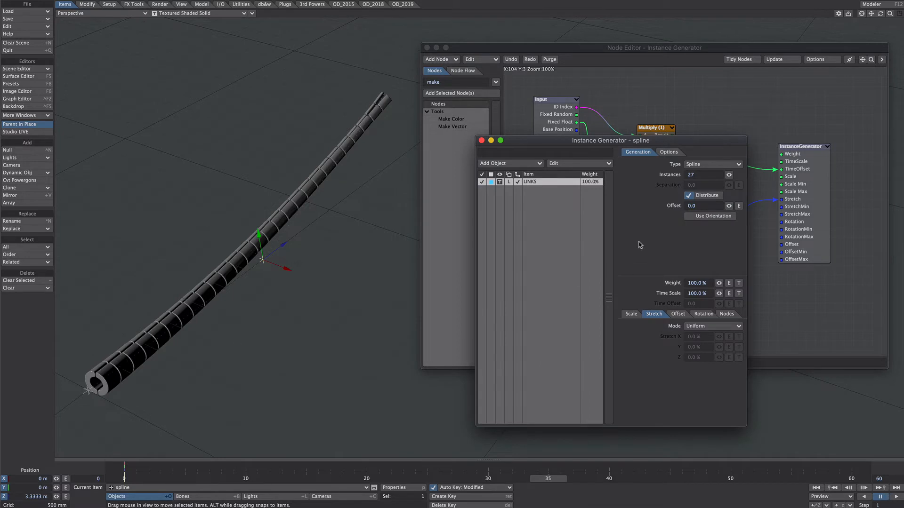
Set random rotation with bank limits of -45° and 45°
click(701, 315)
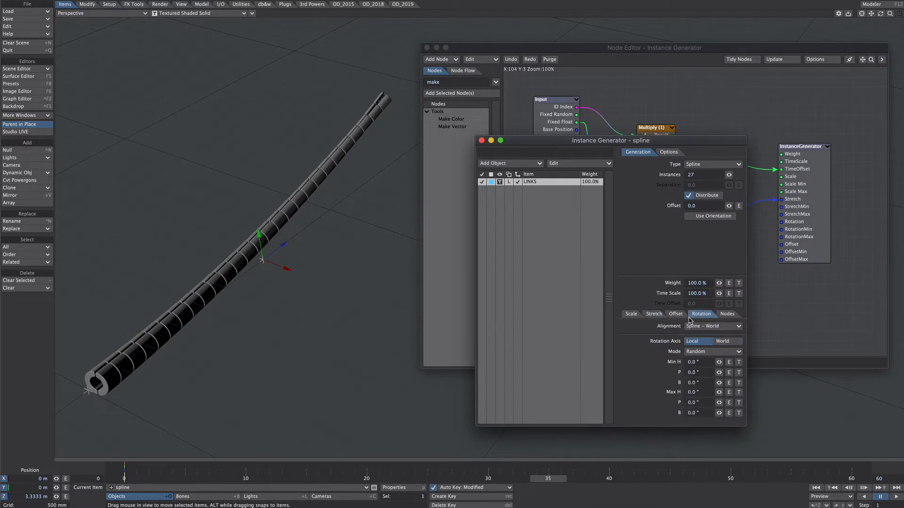
mouse_move(701, 382)
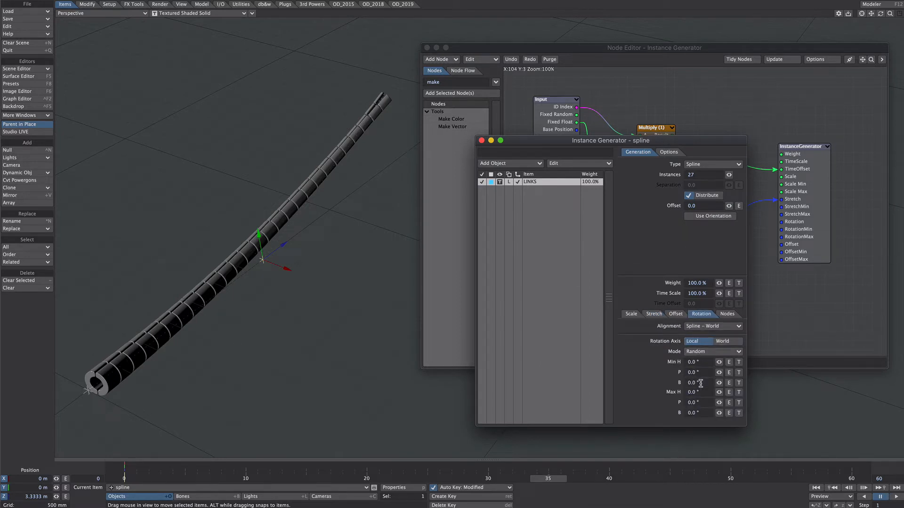
click(699, 382)
text(-45)
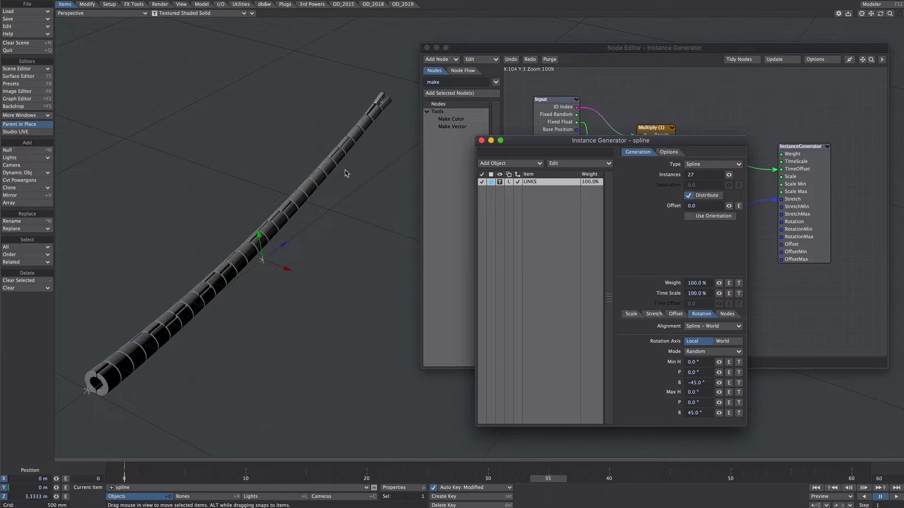
click(631, 314)
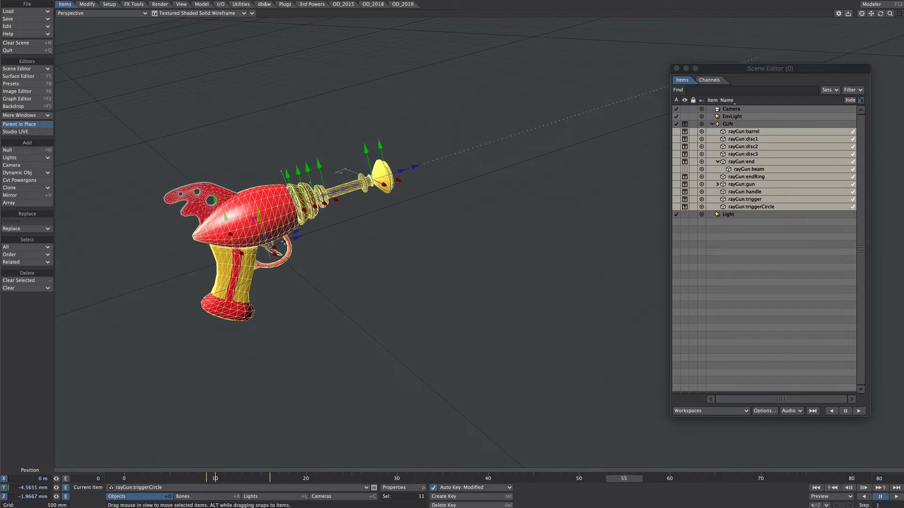
mouse_move(360, 226)
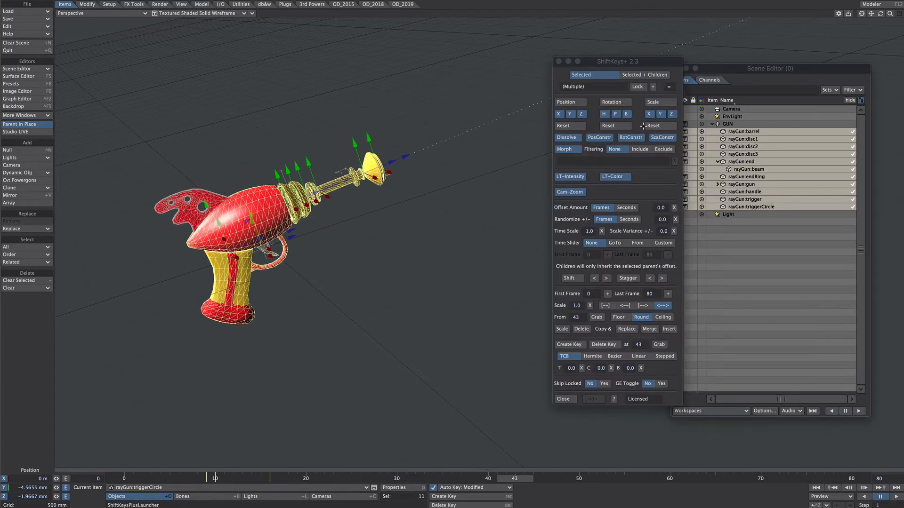
Move the ShiftKeys+ key-offset panel aside to clear the viewport
drag(616, 61, 575, 41)
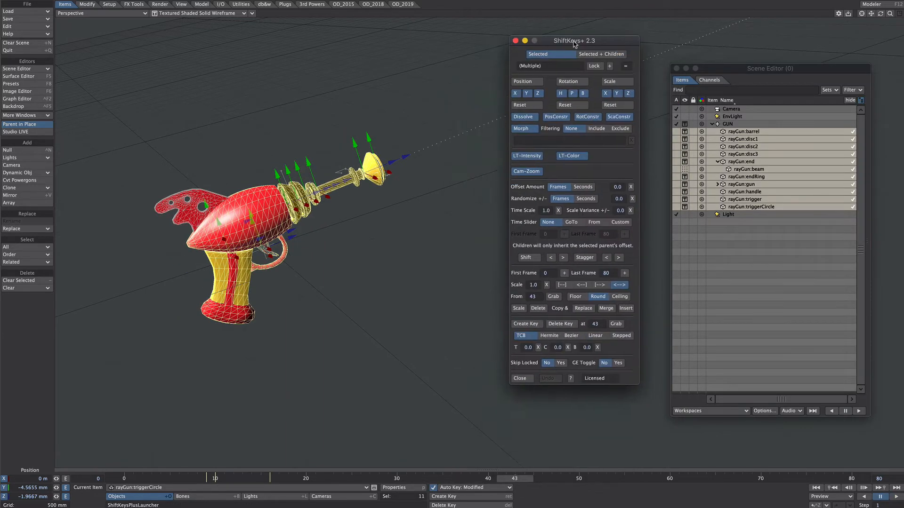
drag(574, 40, 537, 62)
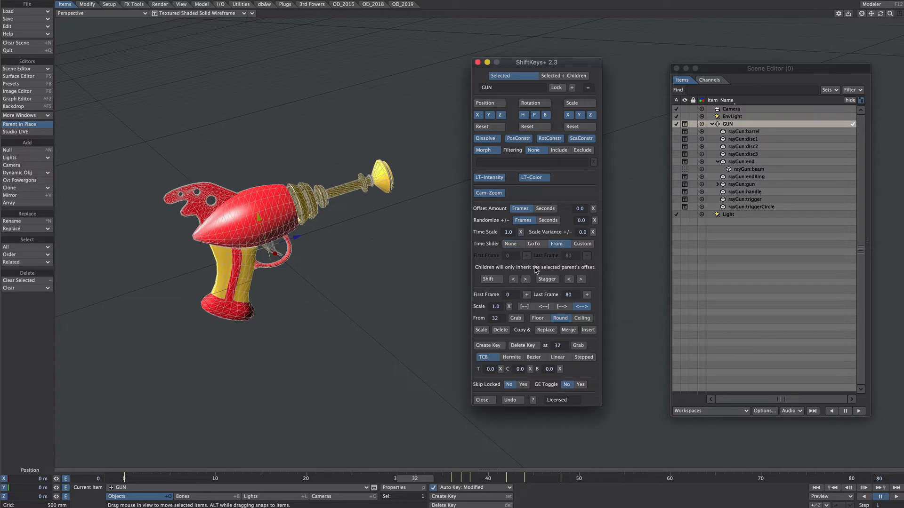
mouse_move(425, 432)
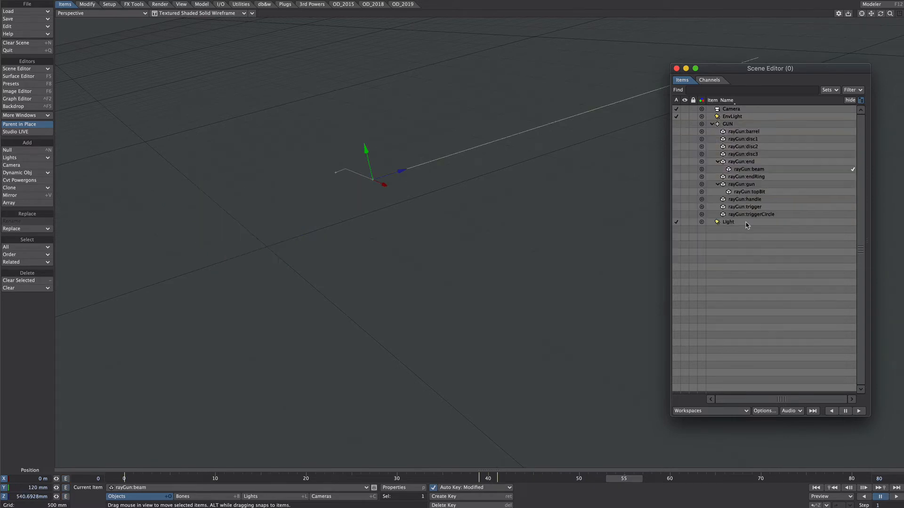
Add an Instance Generator to the INSTANCES null with GUN as the instanced object
click(727, 124)
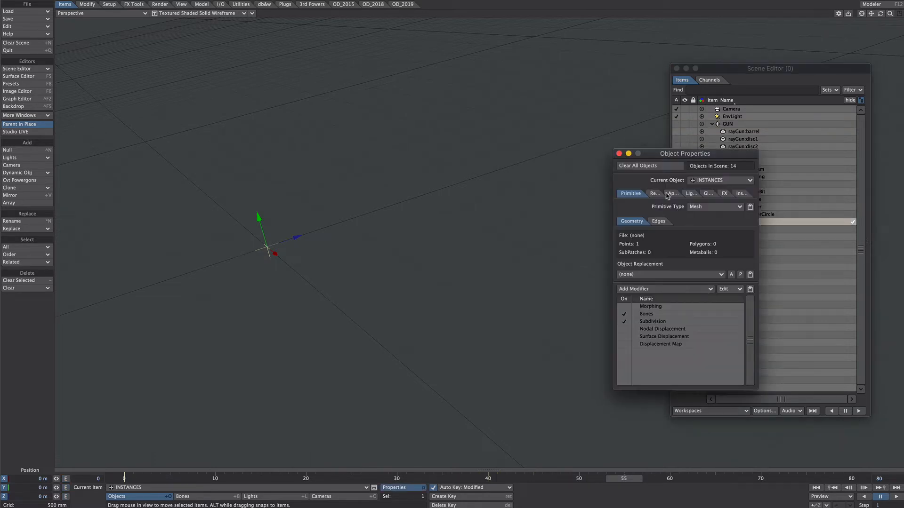
click(735, 193)
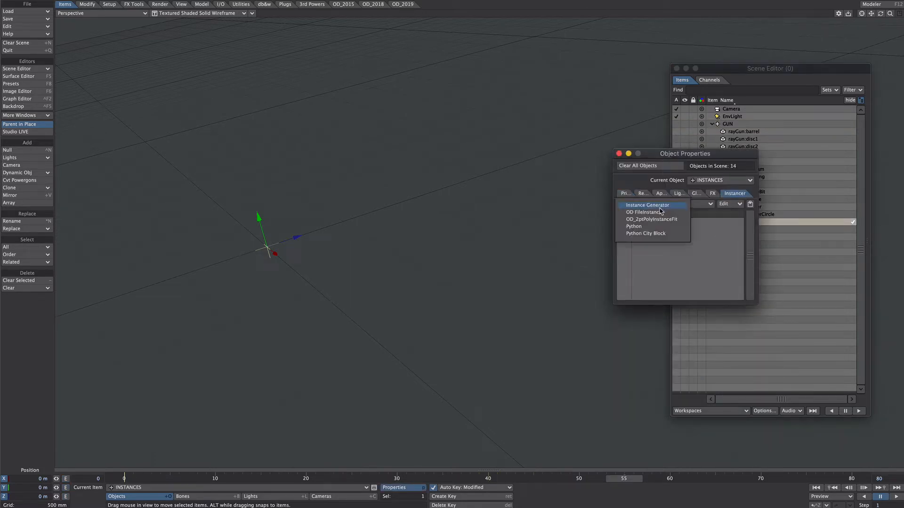
click(646, 206)
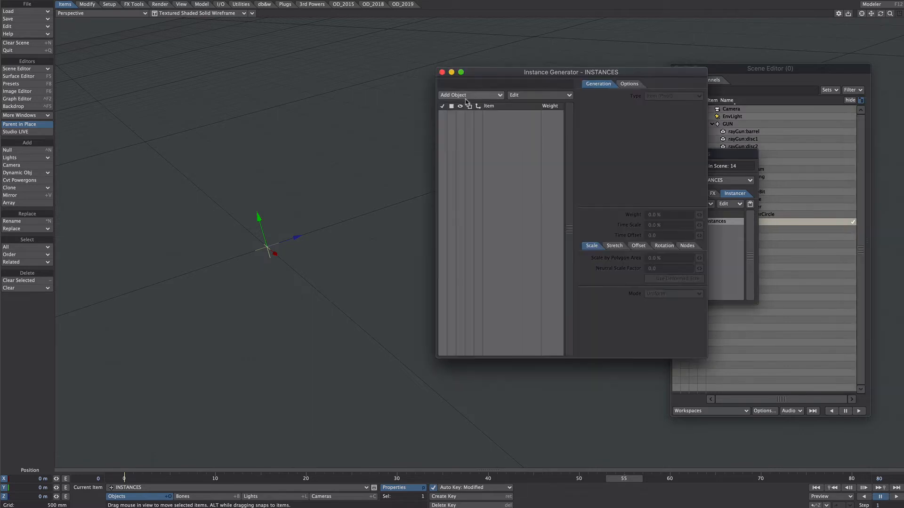
click(471, 94)
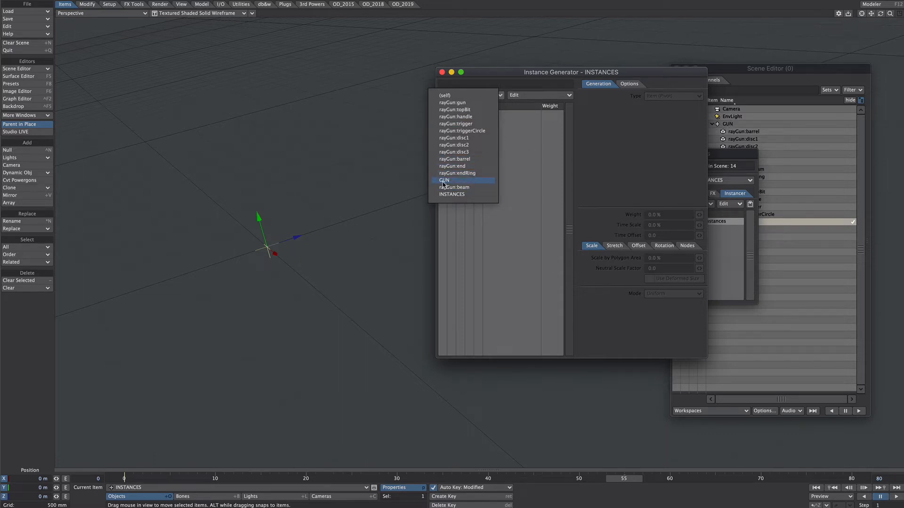
click(443, 180)
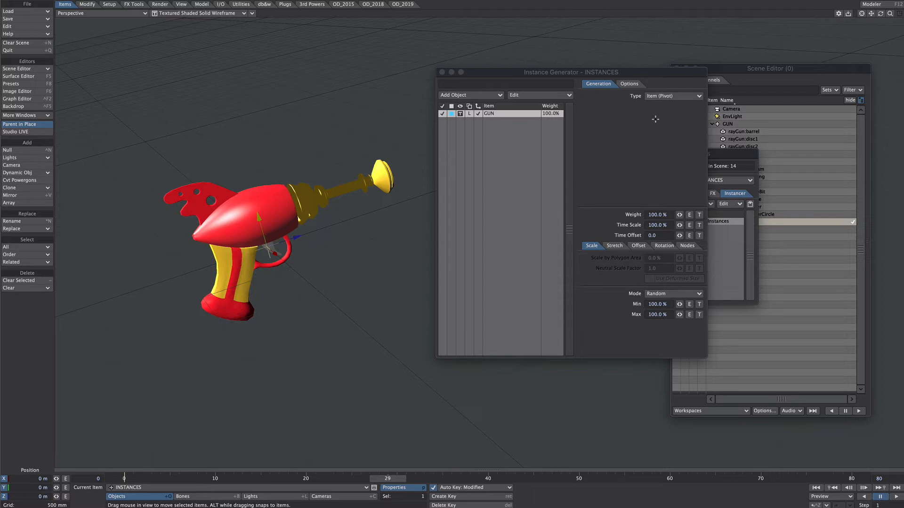
Lay the instances out as a rectangular array with 1.5 m spacing and create a TARGET null
click(673, 96)
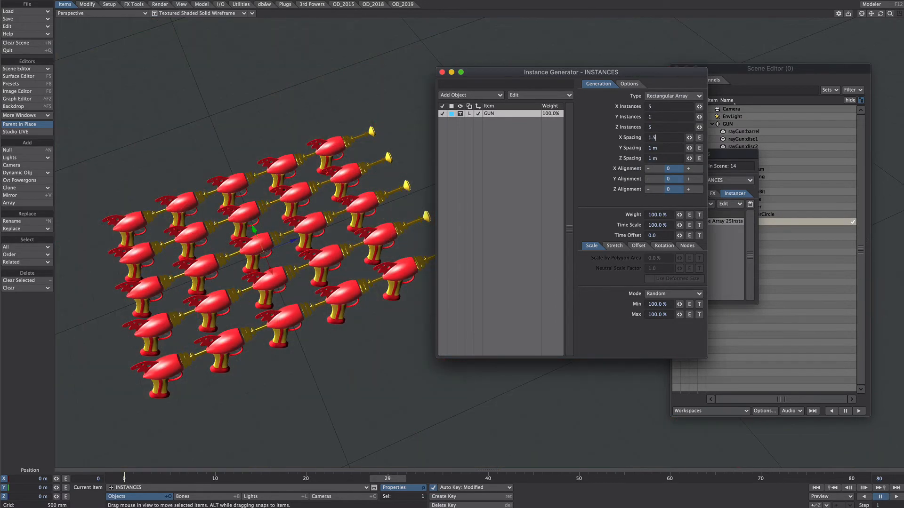
text(1.5)
text(T)
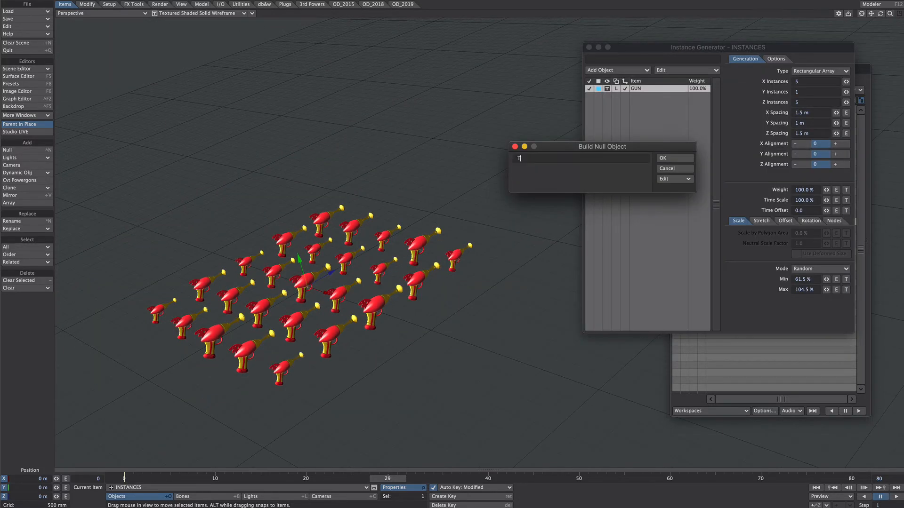
text(ARGET)
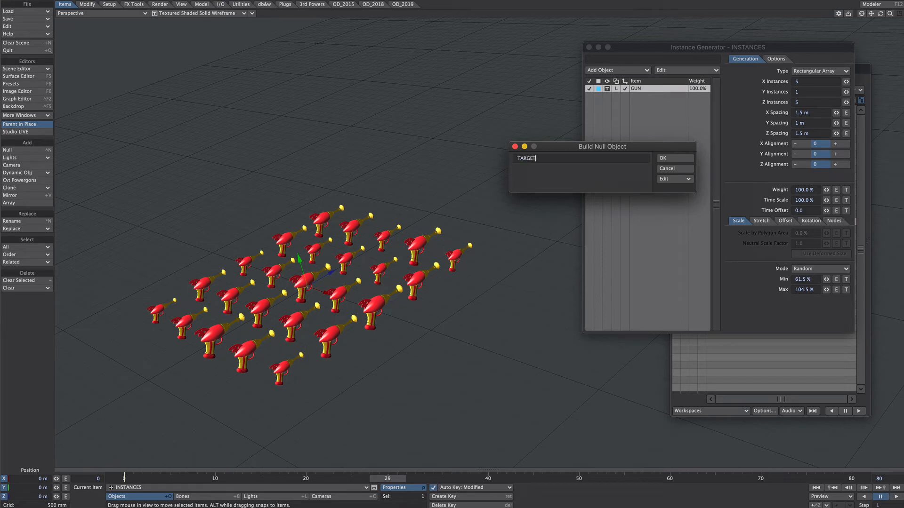
click(675, 158)
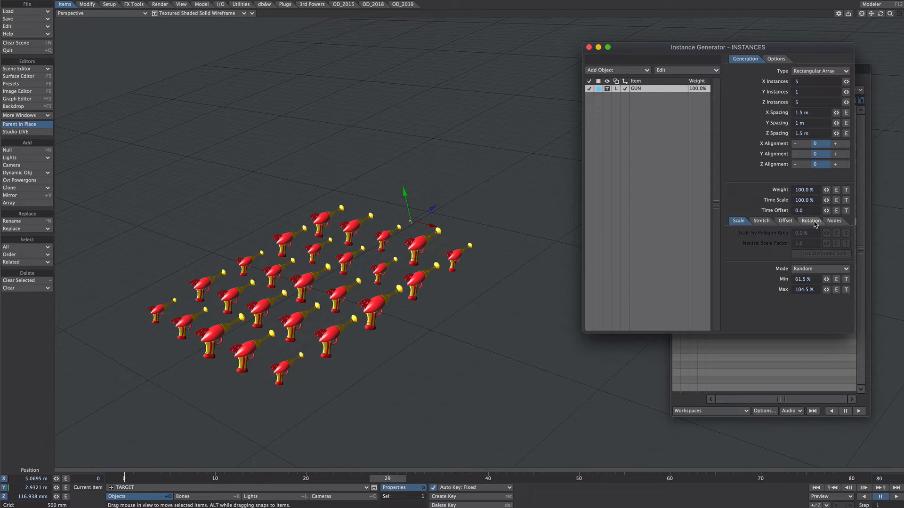
Set the instances' rotation mode to Target Item, aimed at the TARGET null
click(808, 220)
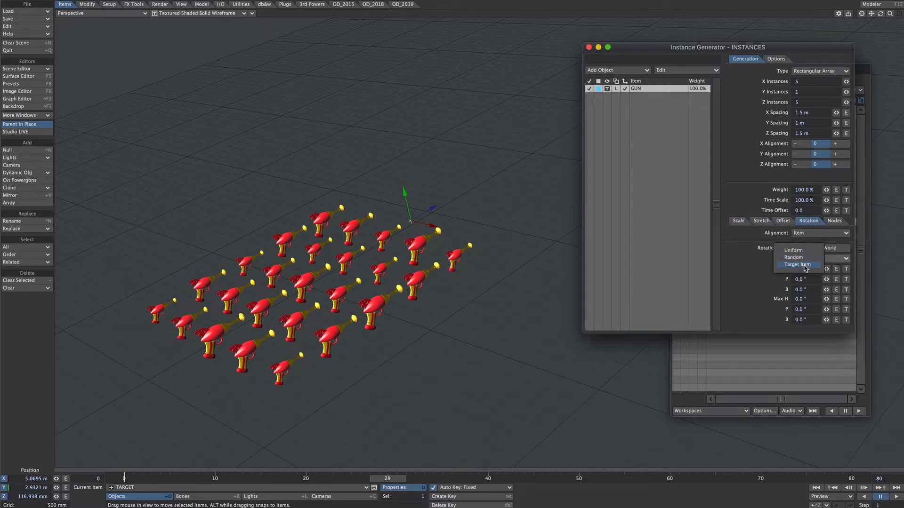
click(798, 265)
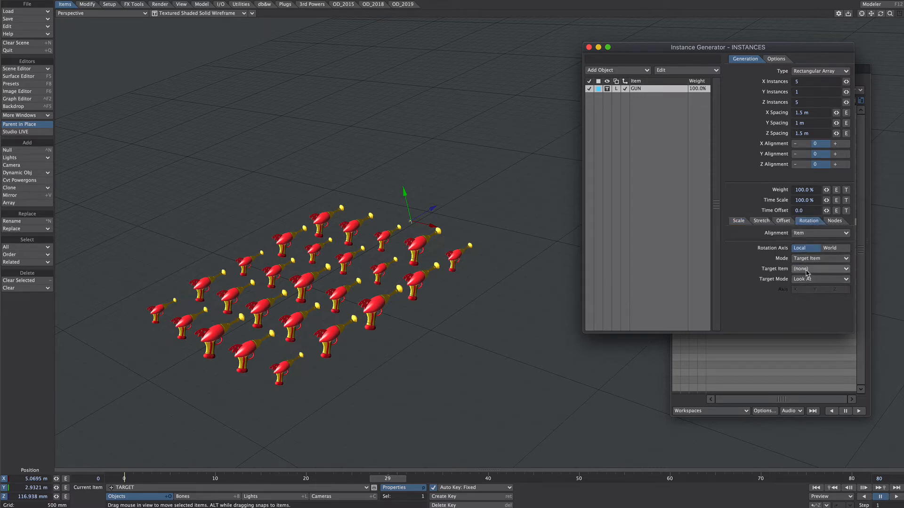
click(845, 269)
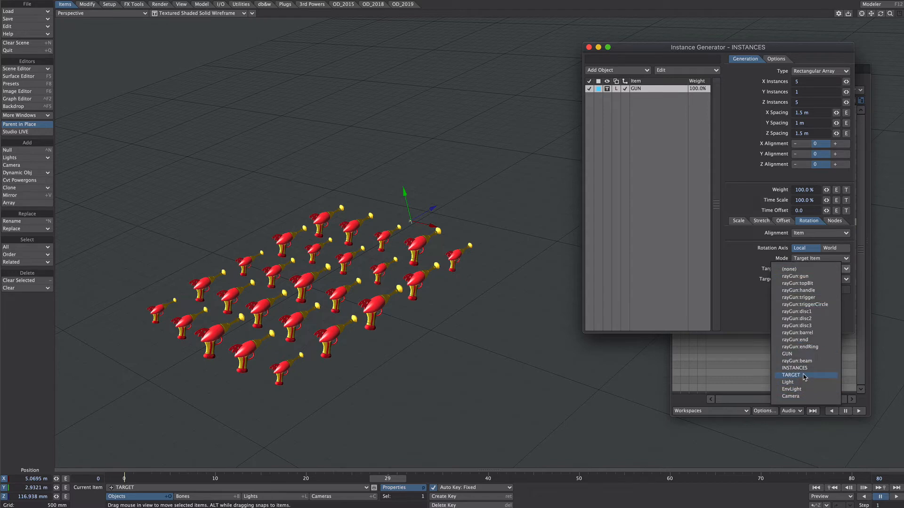
click(787, 375)
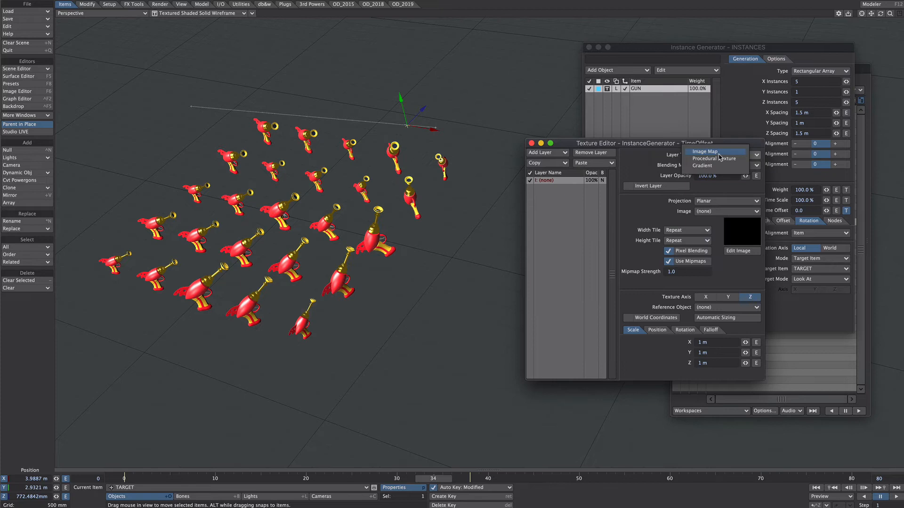
Drive Time Offset with a Turbulence procedural texture using a -3 value, scrubbing to review
click(712, 158)
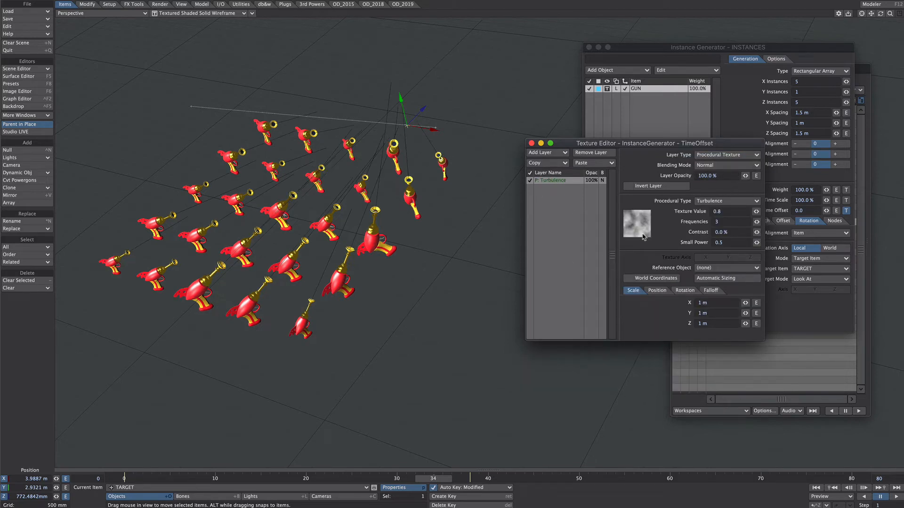
text(-3)
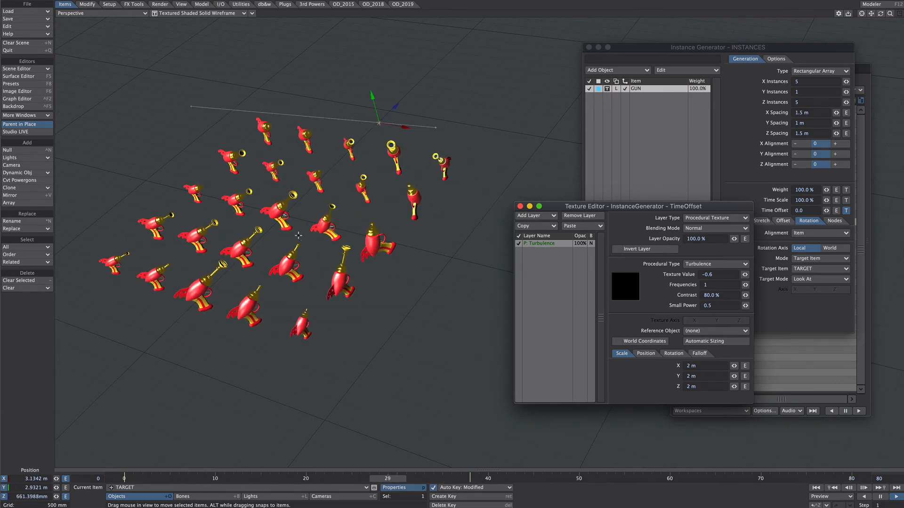
drag(387, 478, 732, 478)
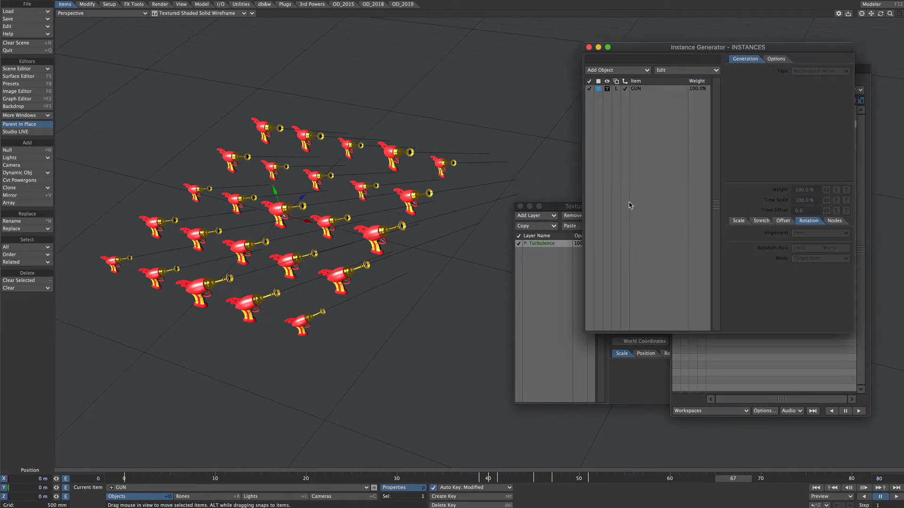
mouse_move(388, 271)
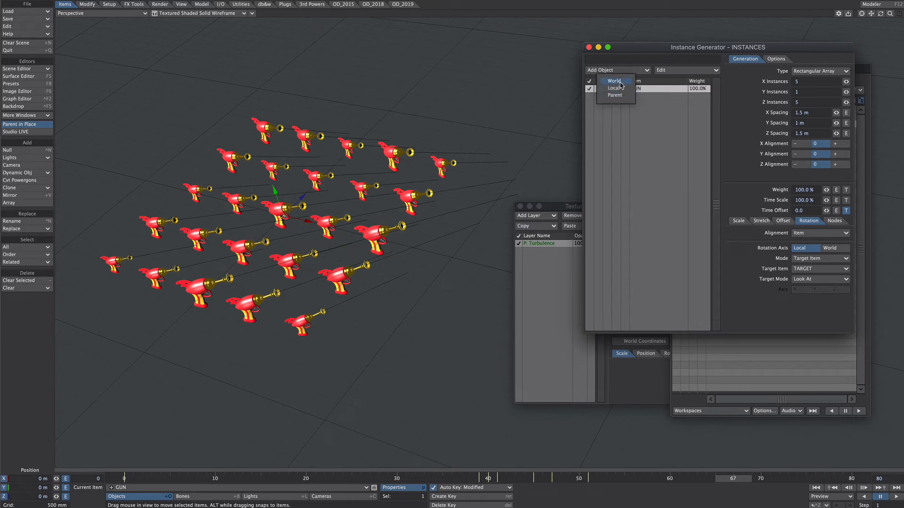
Place the GUN instances in world space and scrub the timeline to check the animation
click(613, 81)
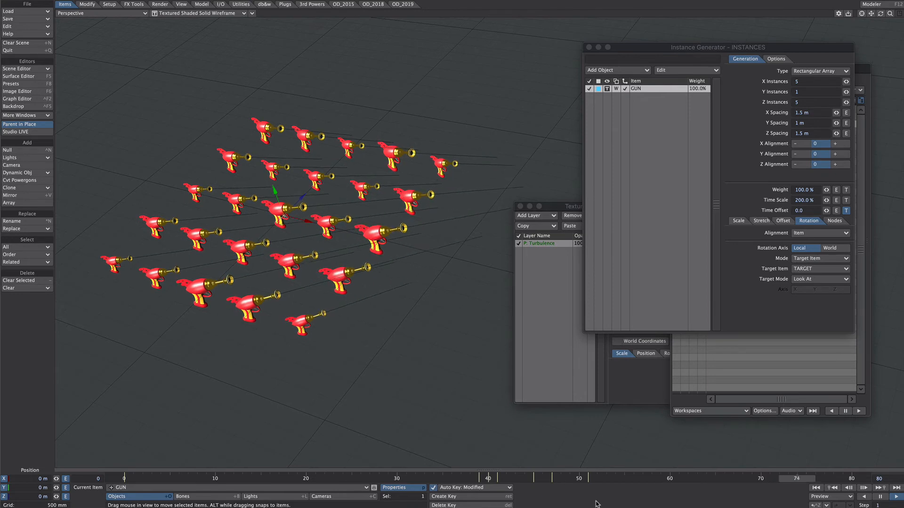
drag(487, 478, 468, 479)
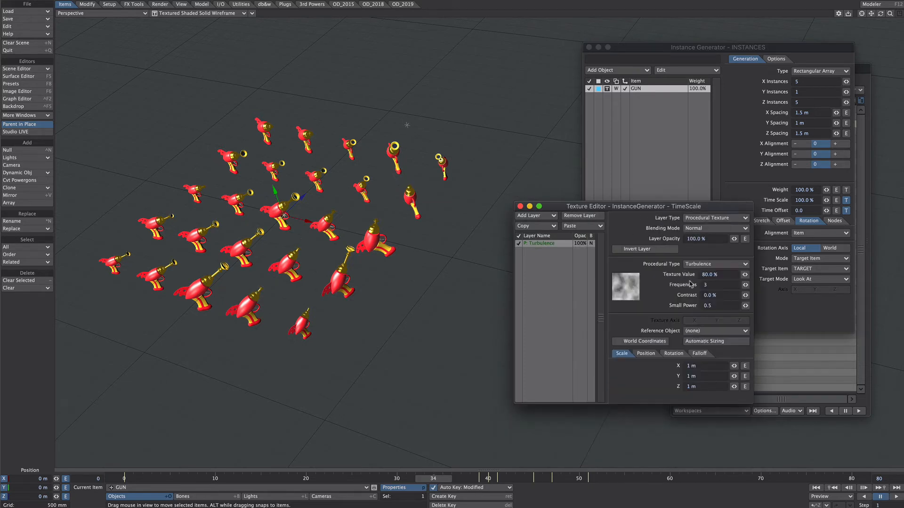
Switch the time-scale procedural texture type to HeteroTerrain
click(715, 264)
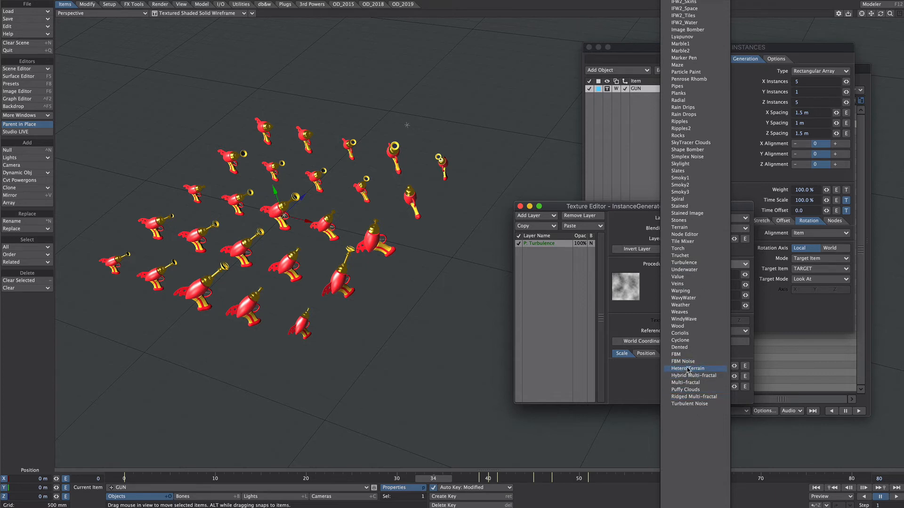
click(687, 368)
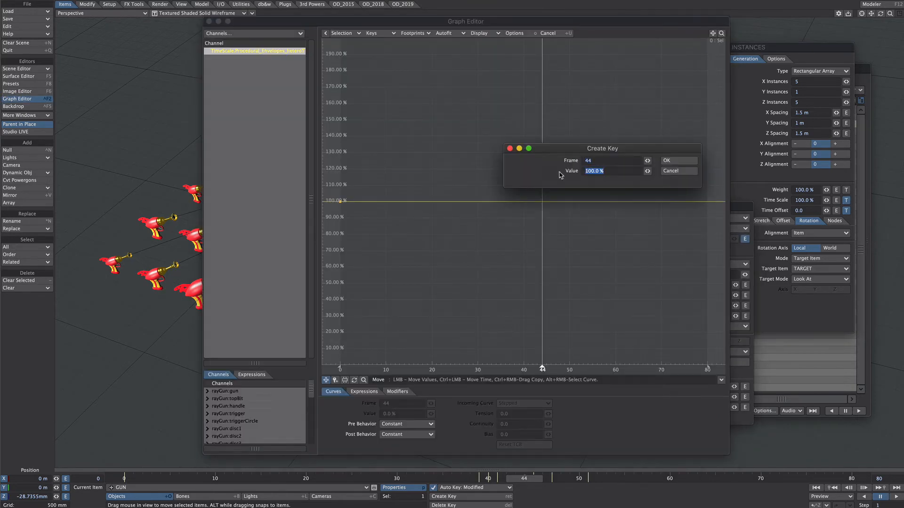
Add a 100% key at frame 44 and view the turbulence layer's Opacity curve
click(679, 161)
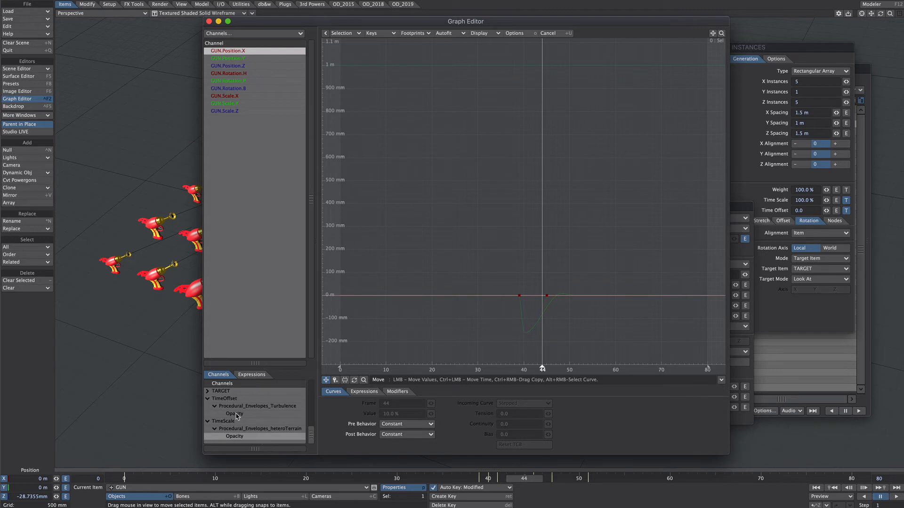
click(234, 414)
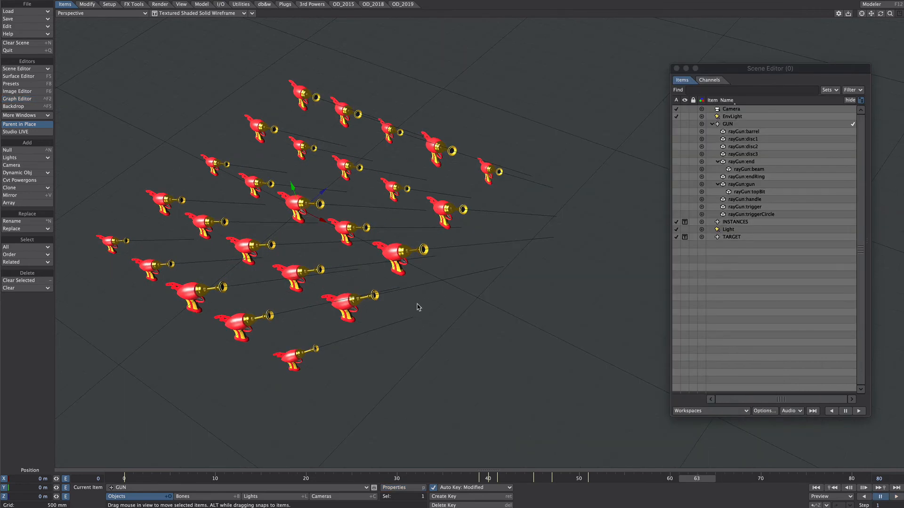
mouse_move(439, 269)
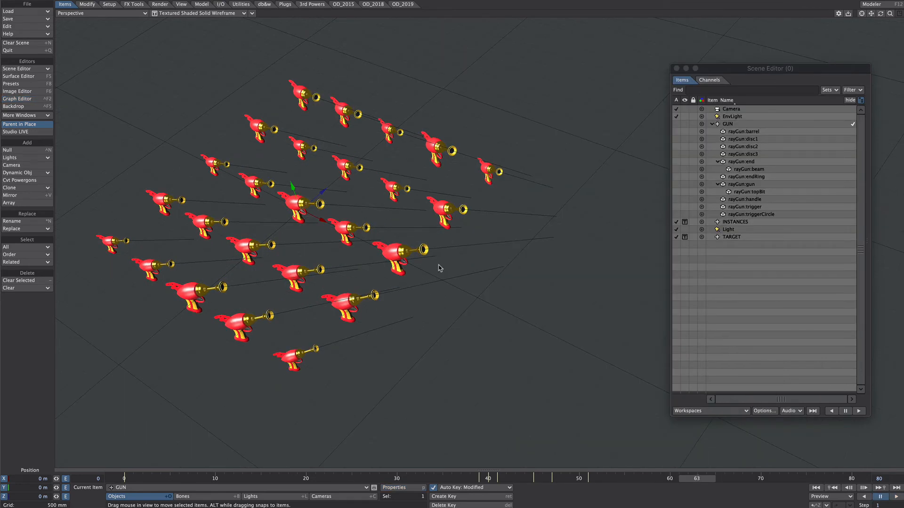
mouse_move(452, 294)
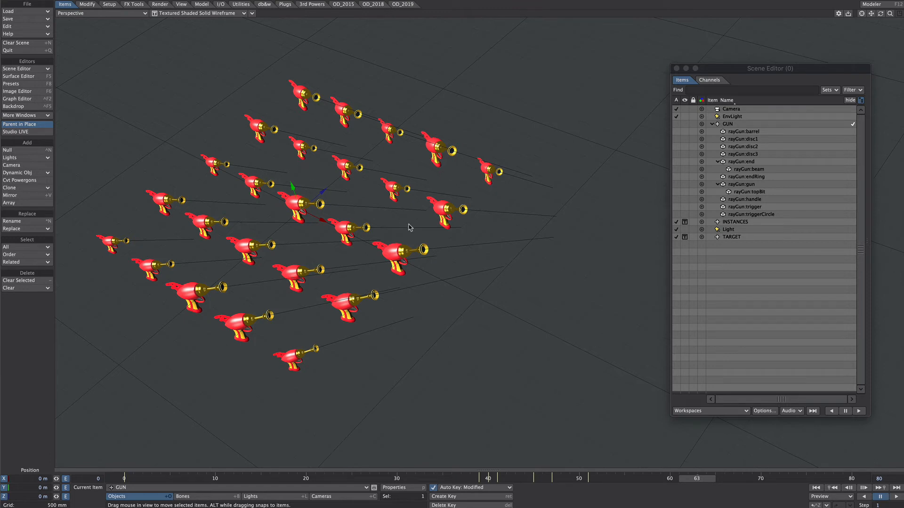
mouse_move(499, 293)
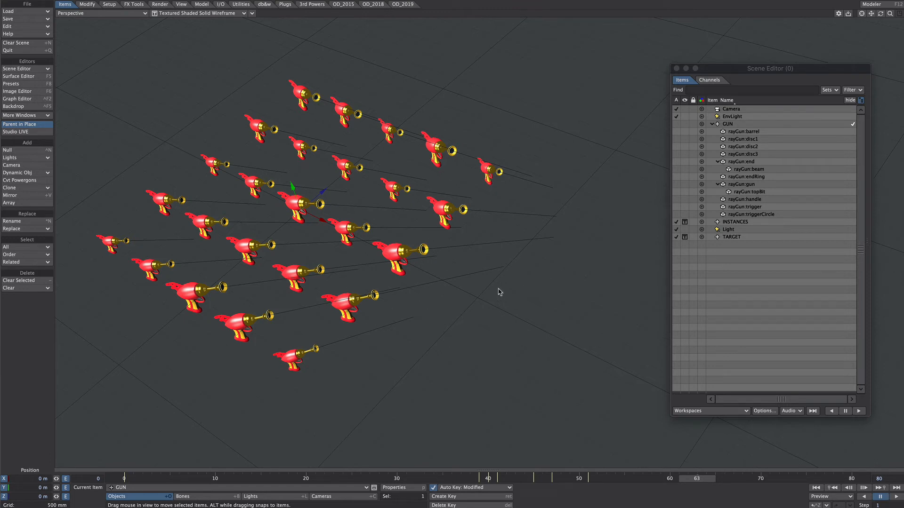
mouse_move(736, 178)
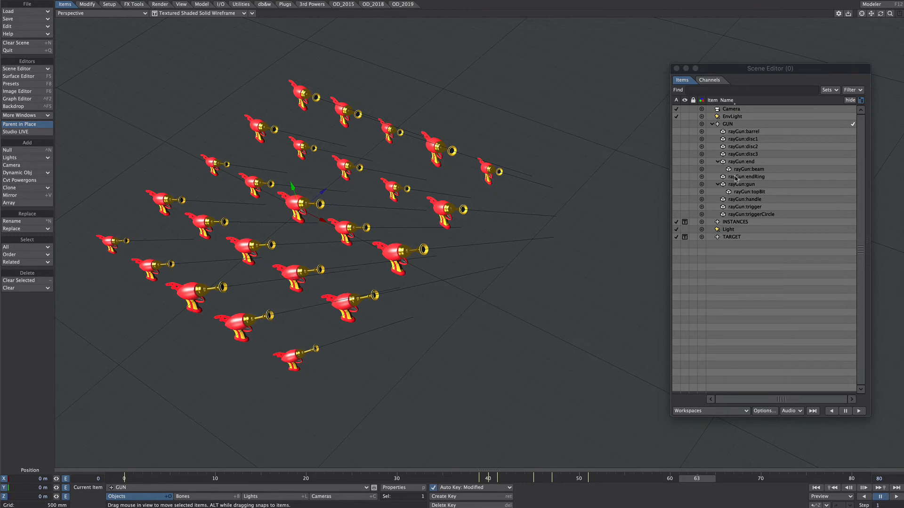
Select rayGun:beam in the Scene Editor as the current item
click(749, 169)
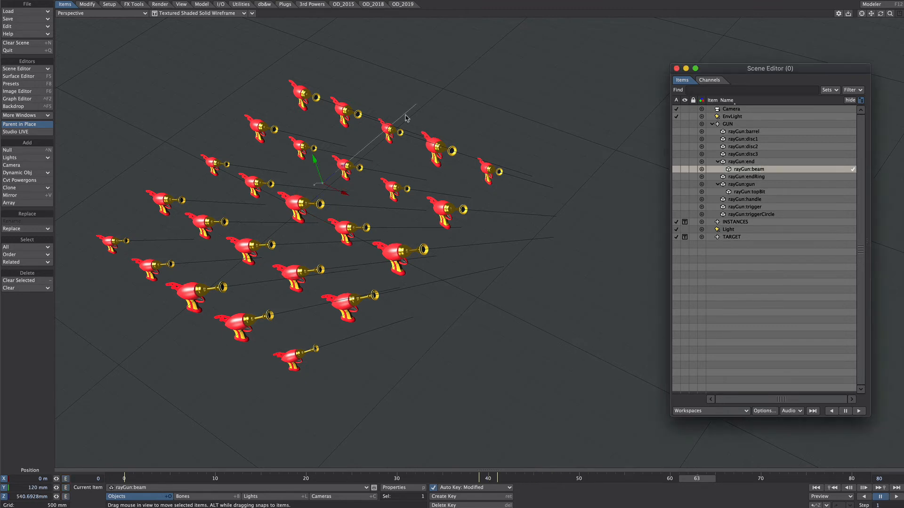
mouse_move(429, 219)
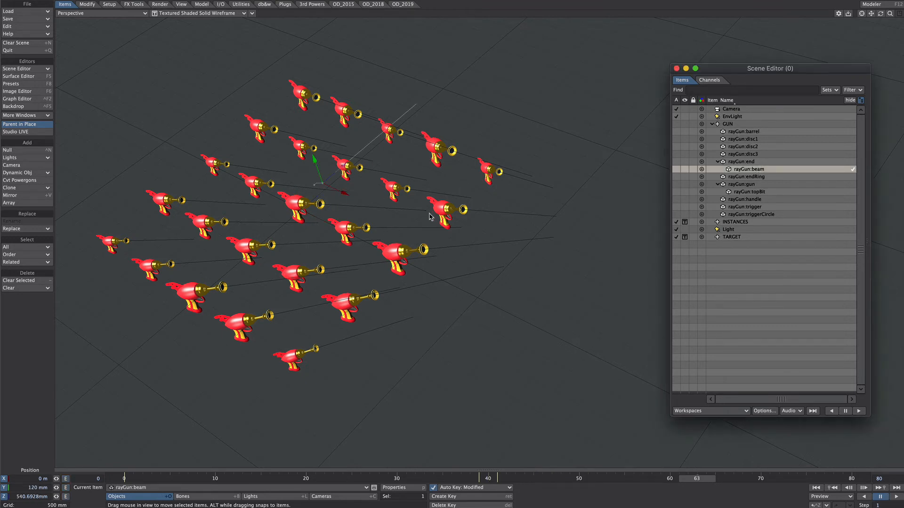
Create a null named BEAM and parent rayGun:beam under it in the Scene Editor
click(110, 4)
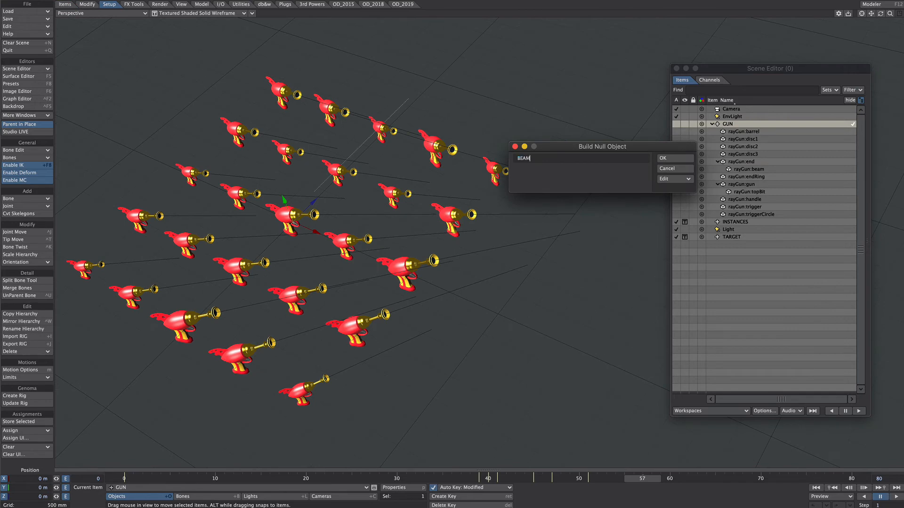
click(676, 158)
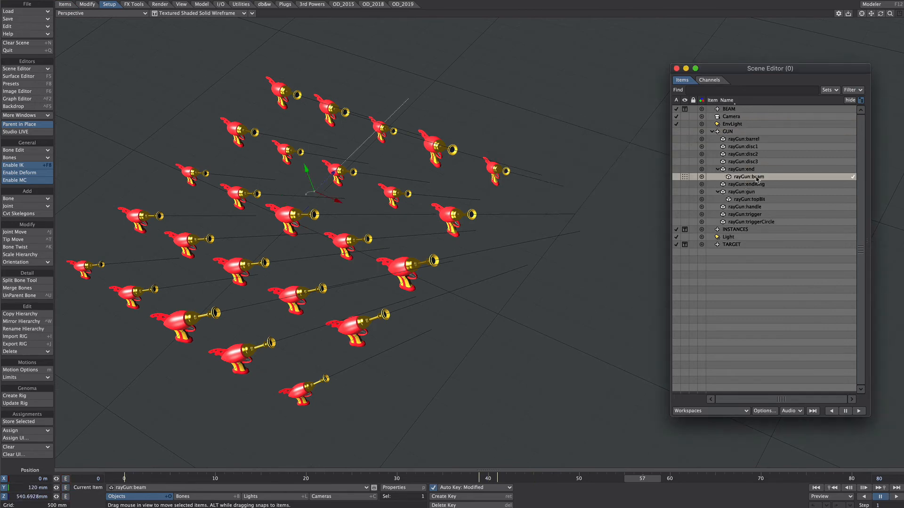
click(742, 169)
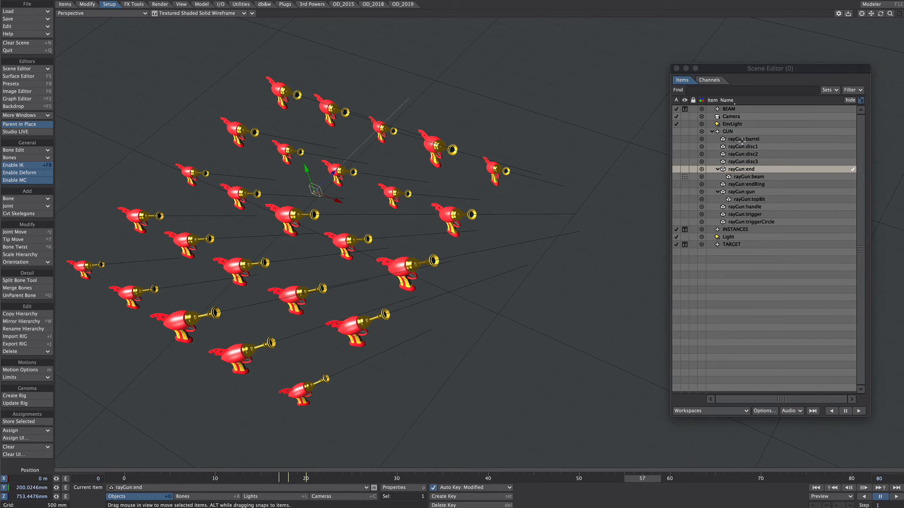
click(729, 110)
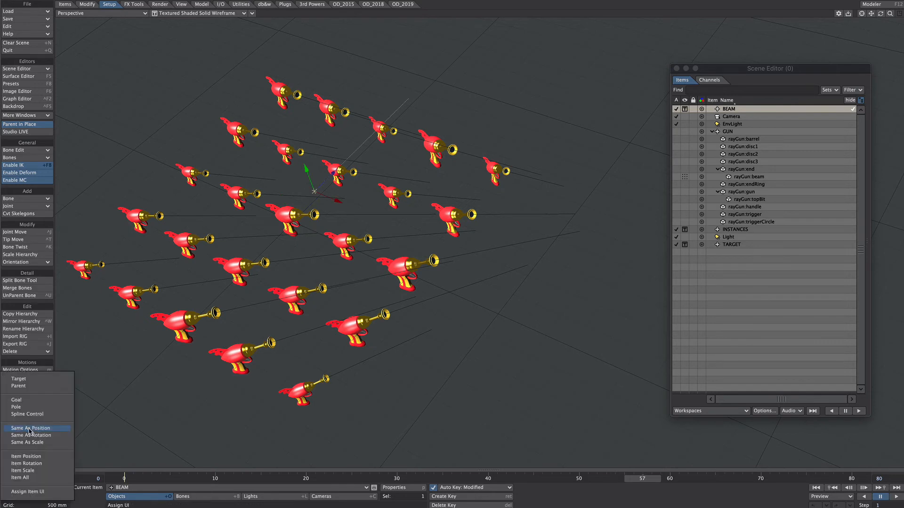
mouse_move(30, 435)
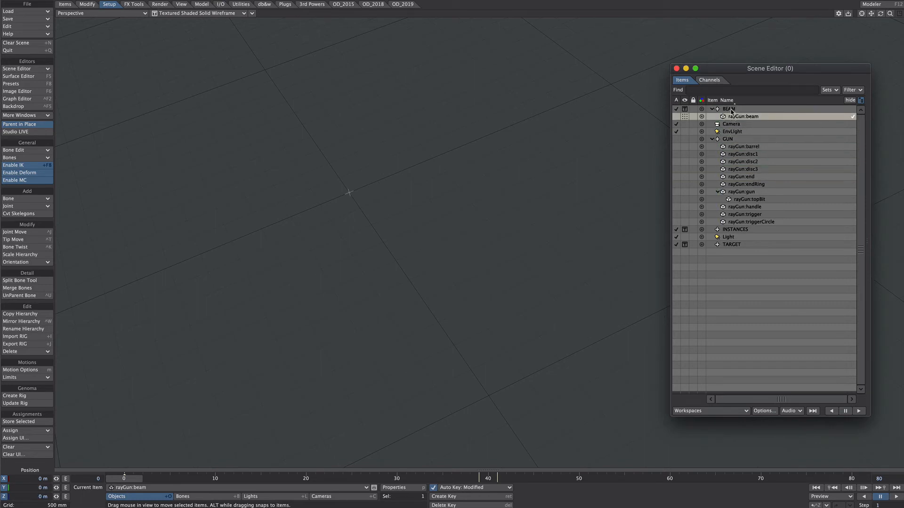
click(534, 479)
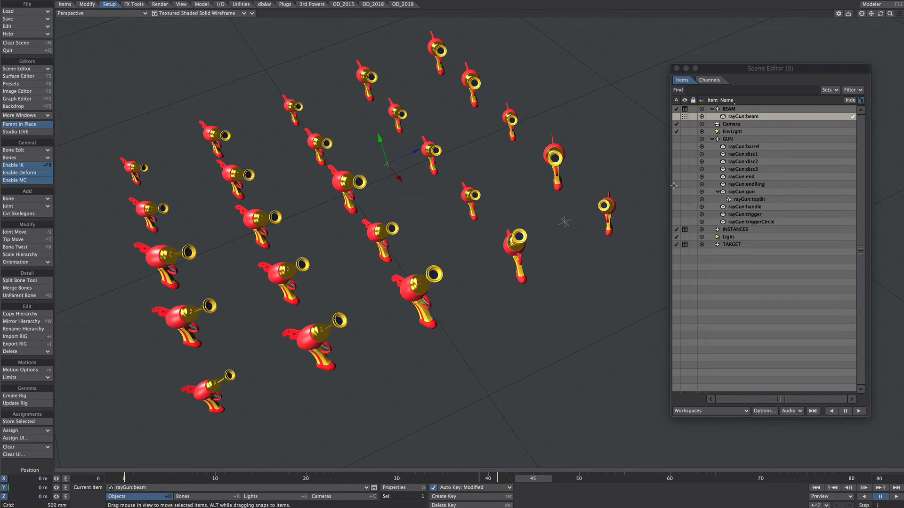
click(26, 3)
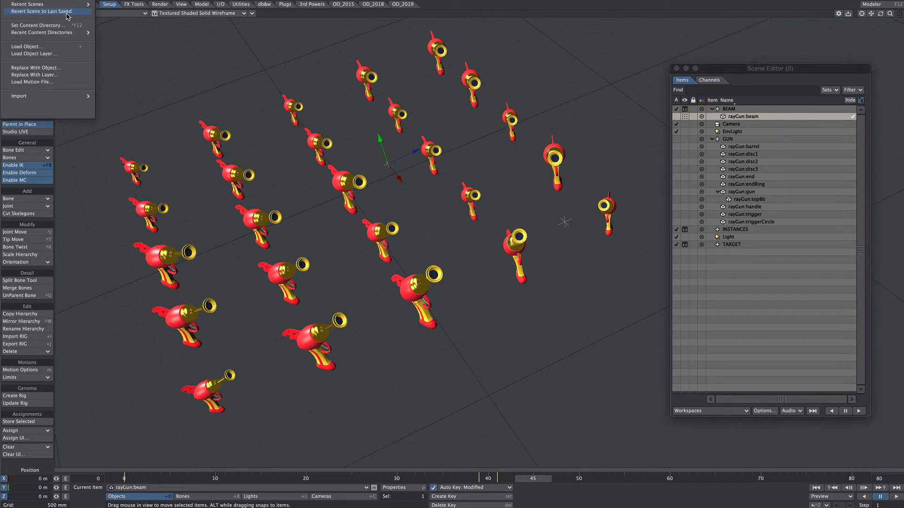
click(37, 9)
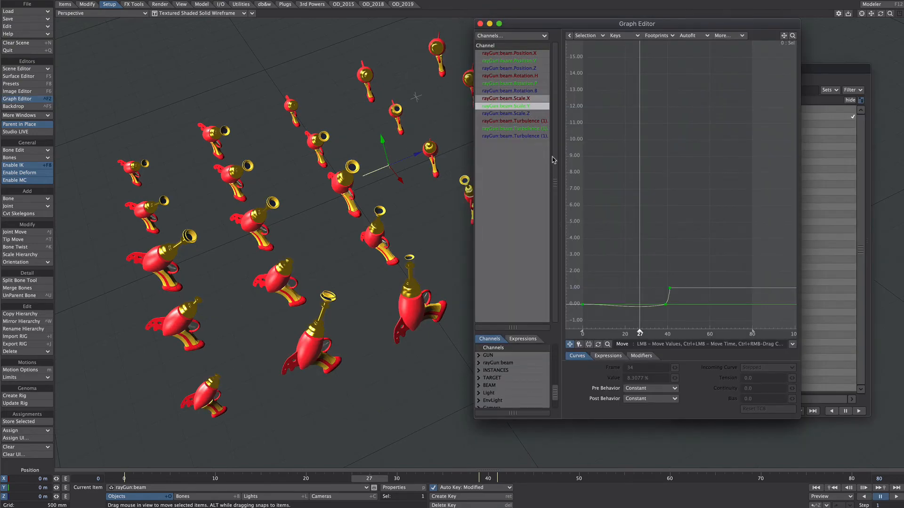
click(512, 106)
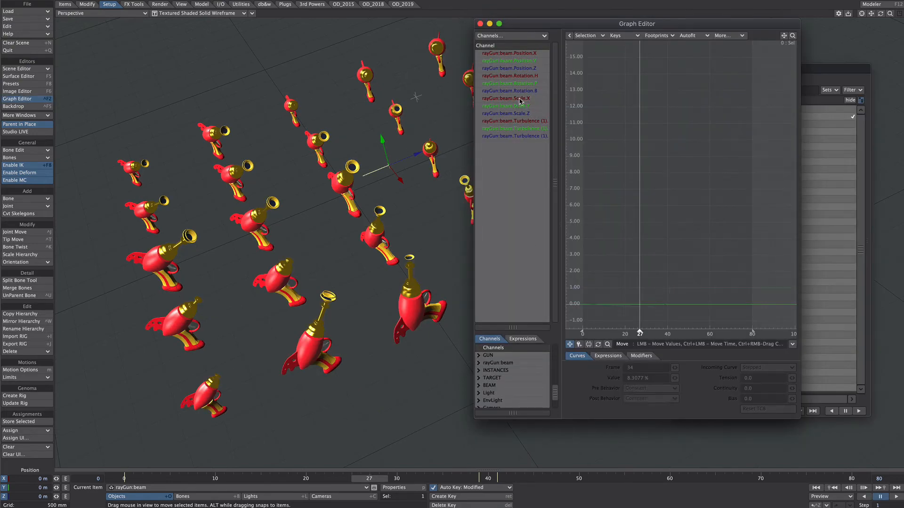
click(505, 99)
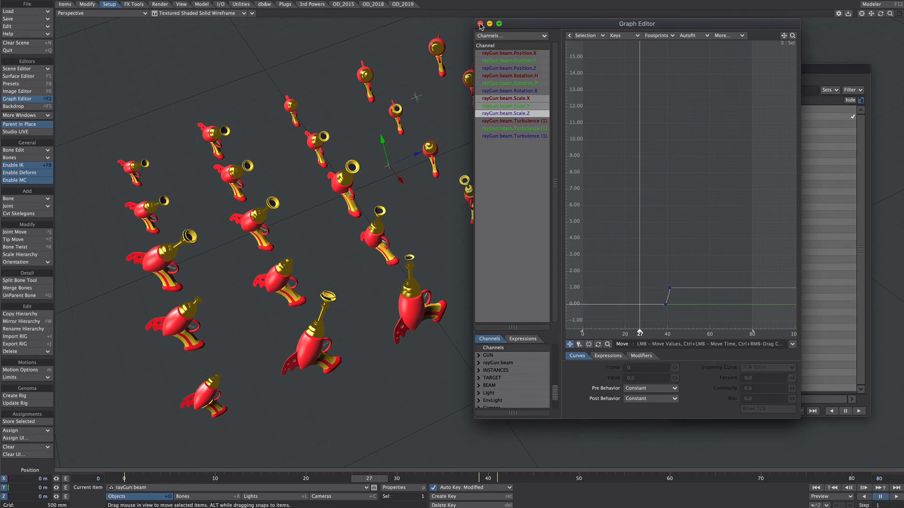
click(480, 22)
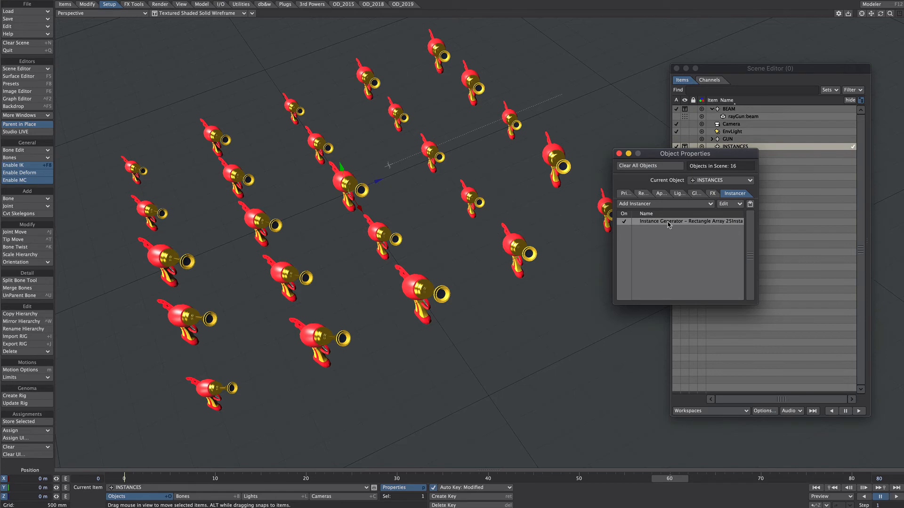
mouse_move(663, 202)
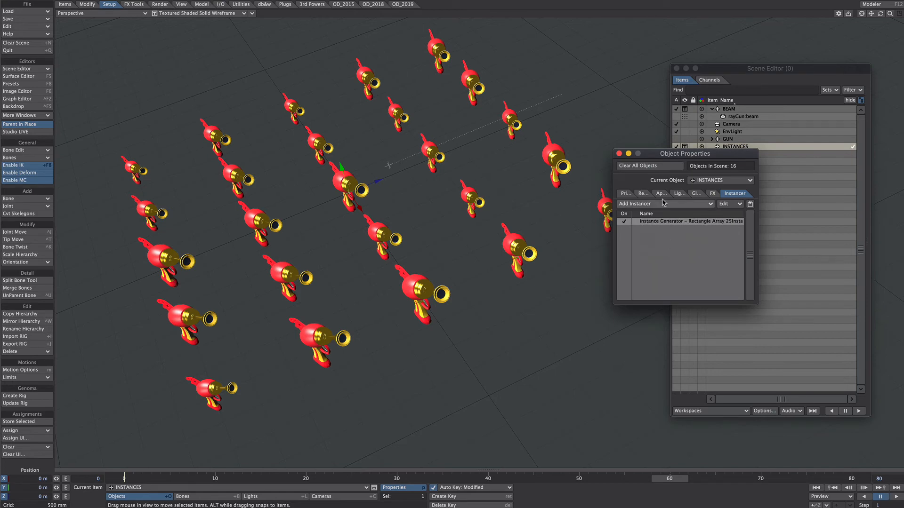
Add a second instance generator to INSTANCES and begin setting its description
click(659, 204)
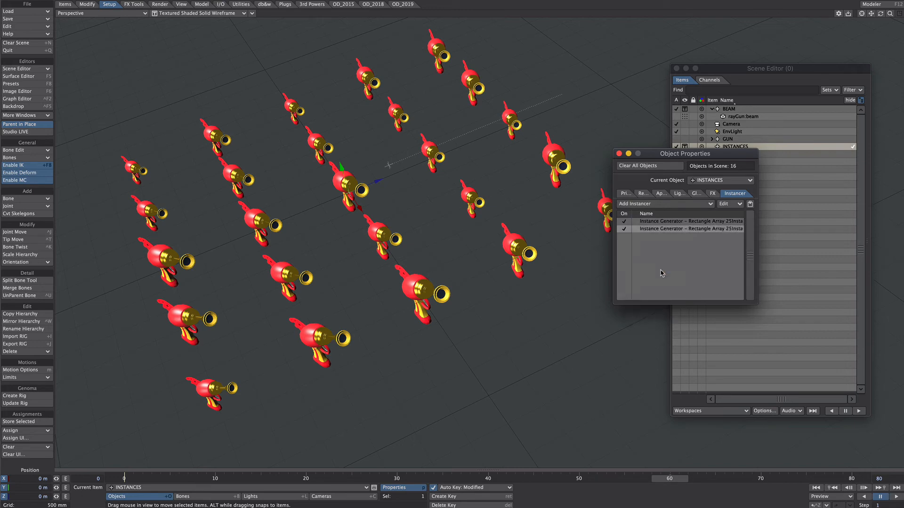
right_click(691, 228)
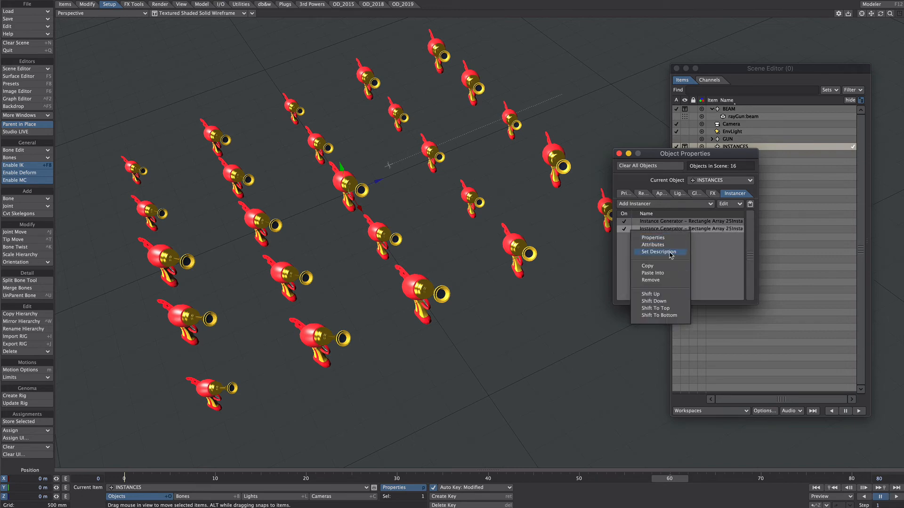
click(659, 252)
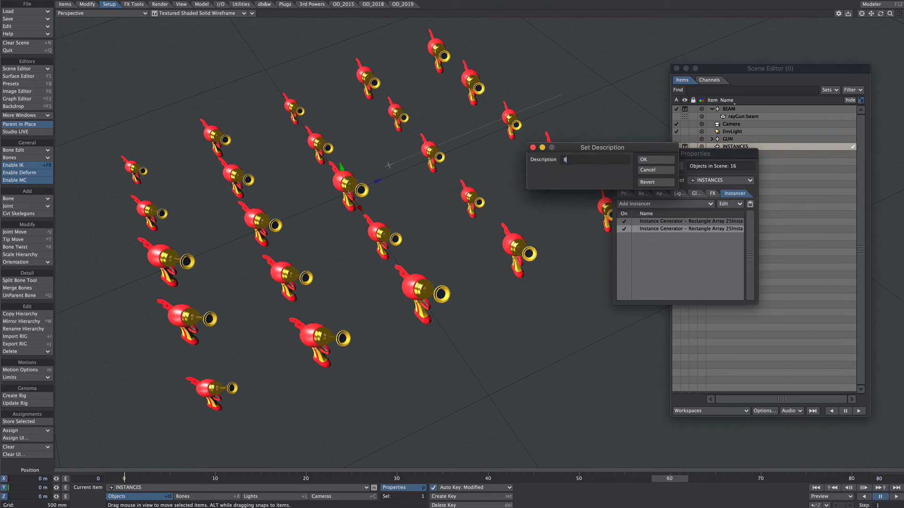
click(643, 159)
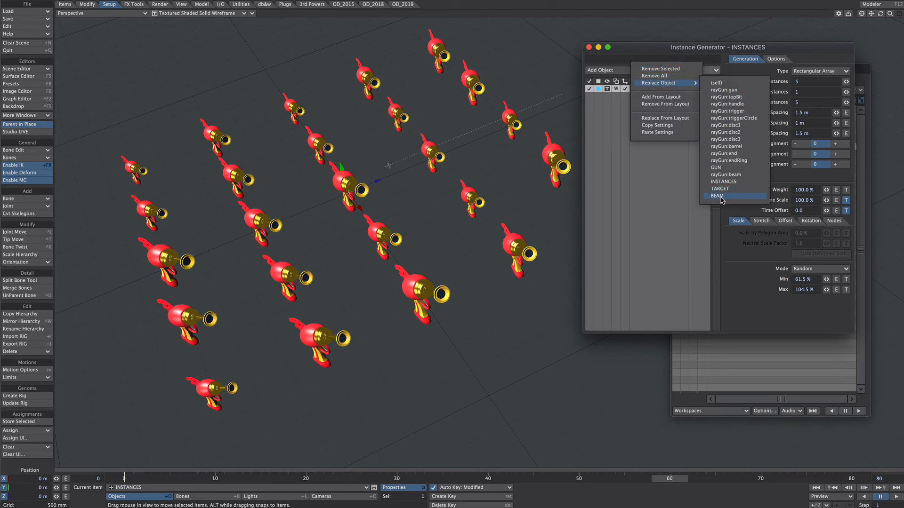
Replace the second generator's object with BEAM and close its settings panel
click(718, 196)
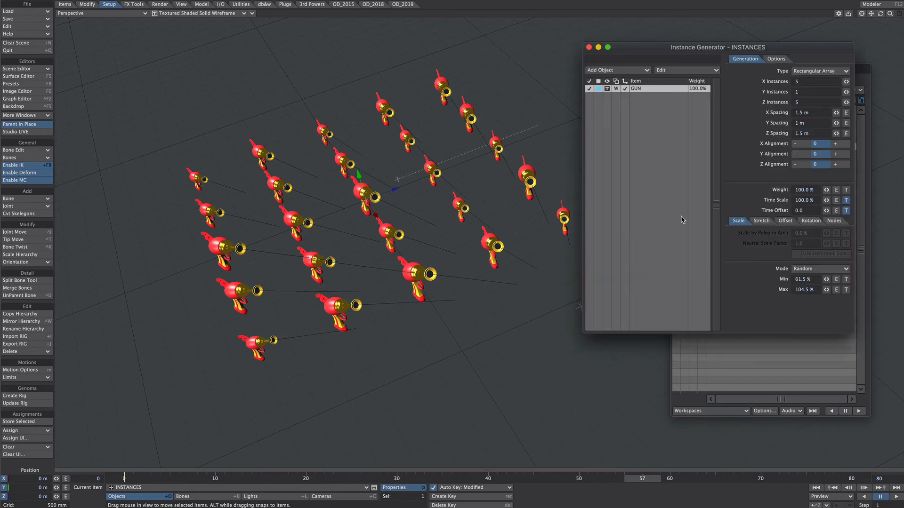
click(776, 58)
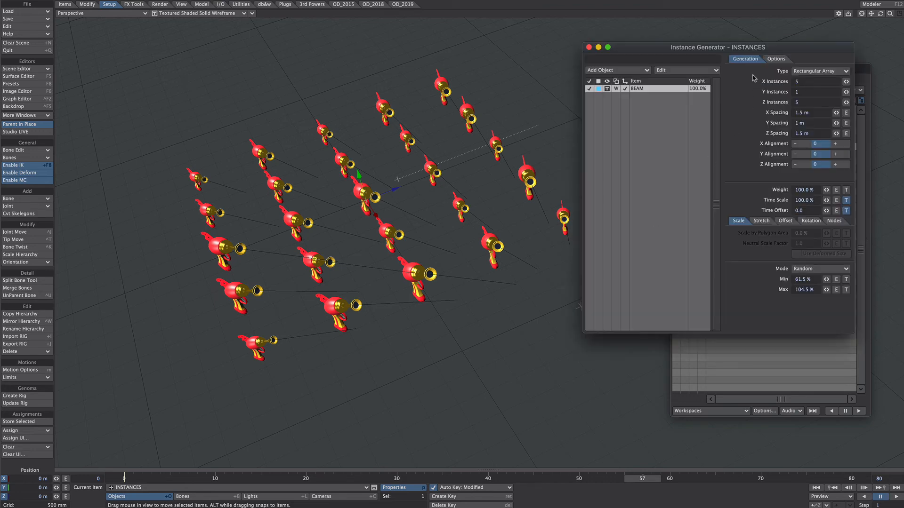
click(776, 59)
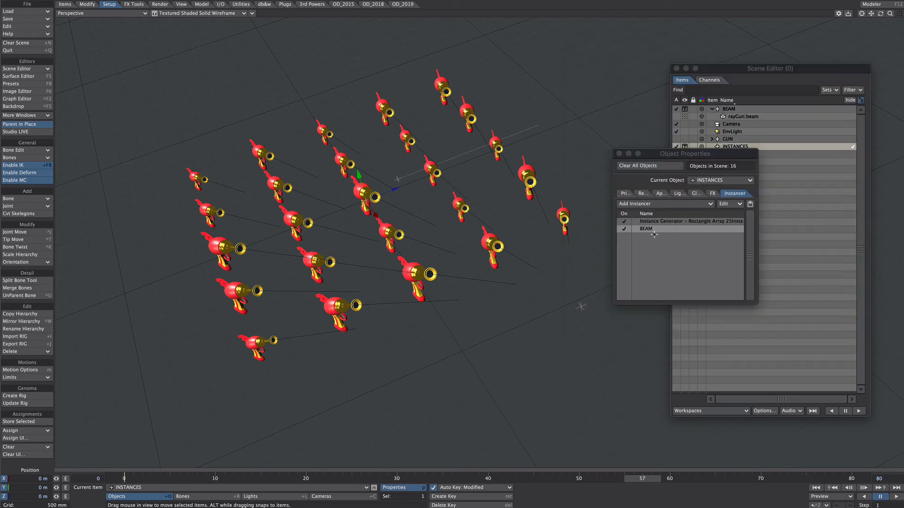
mouse_move(644, 211)
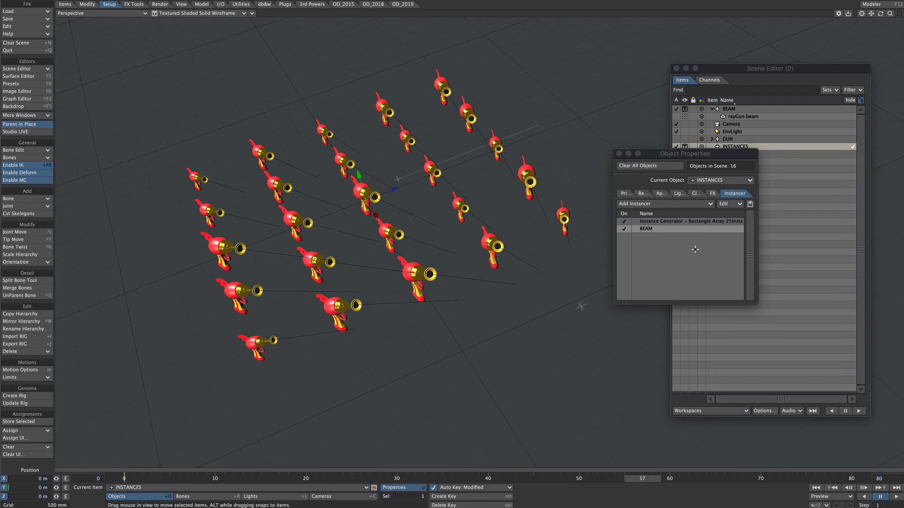
mouse_move(649, 230)
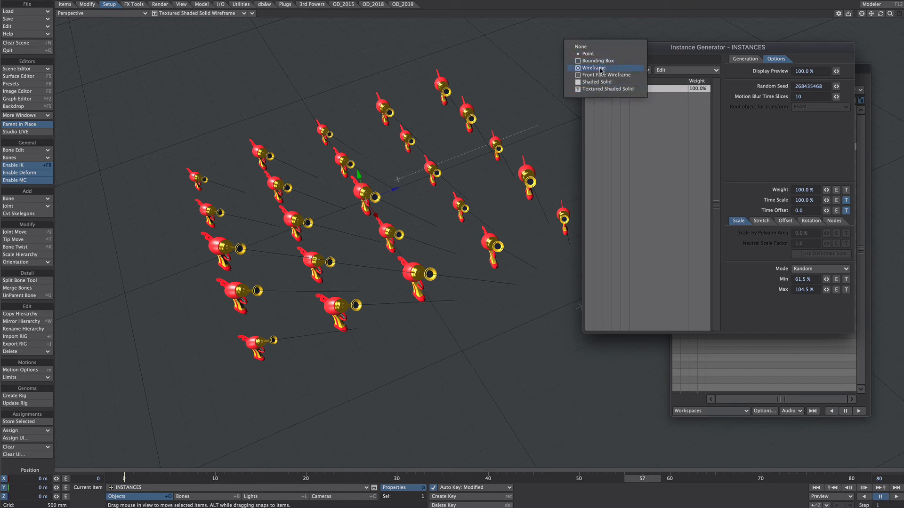
Display BEAM instances as wireframe, enable Use Nodes, and add a Turbulence node driving Weight
click(593, 68)
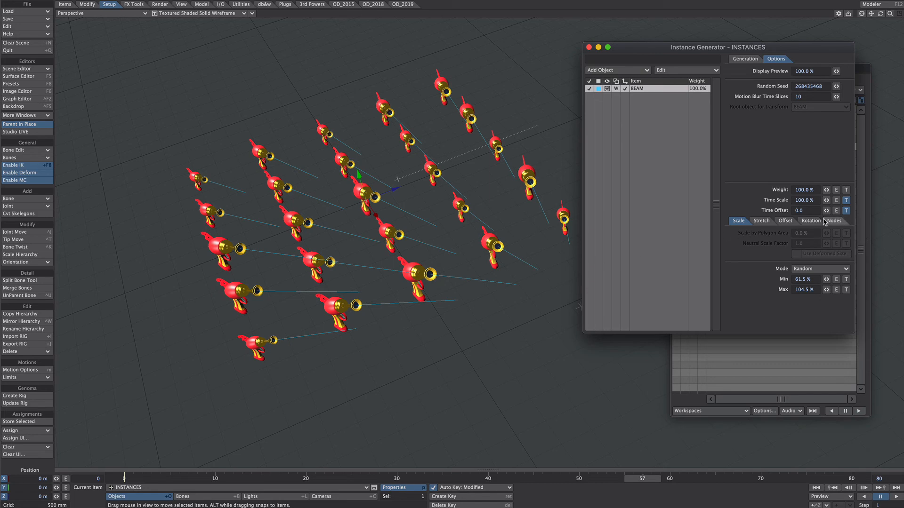
click(833, 221)
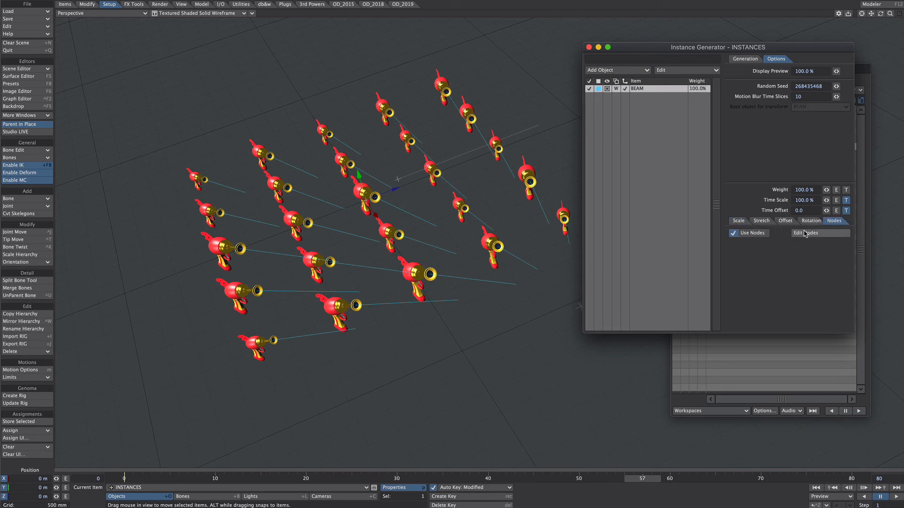
click(806, 233)
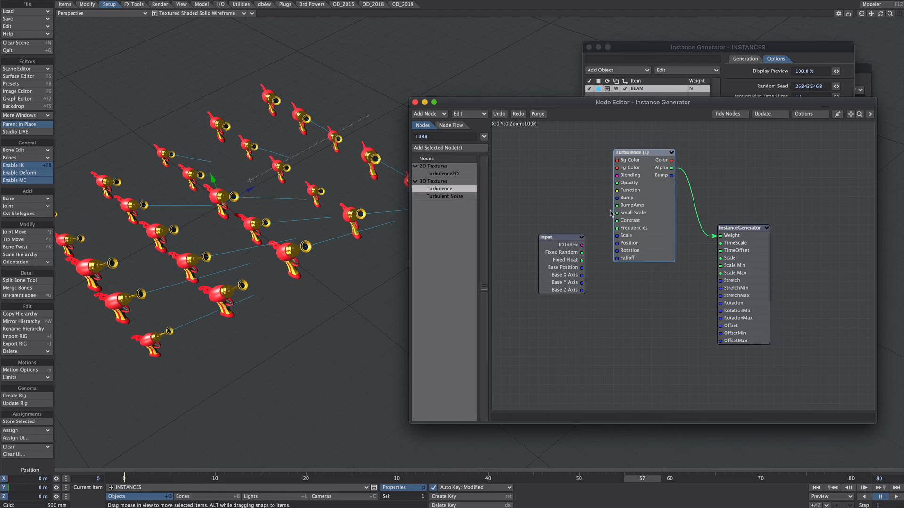
double_click(642, 152)
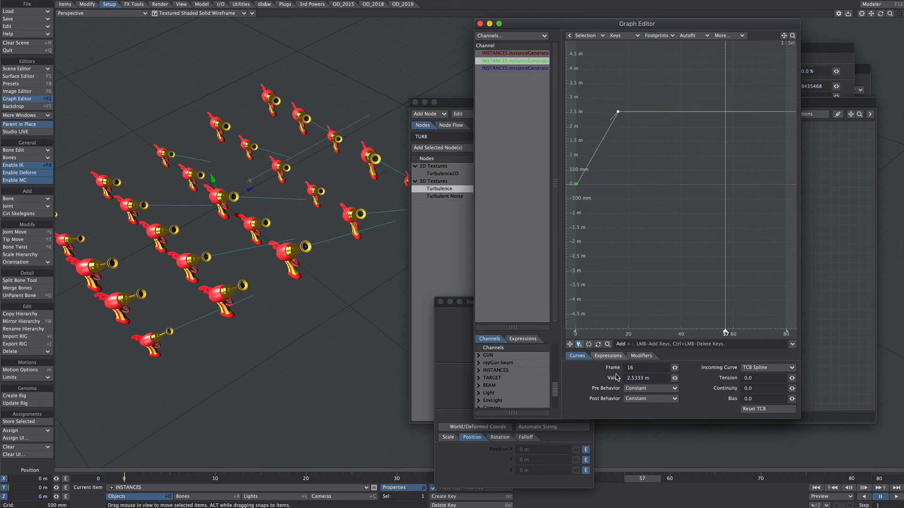
Key the Turbulence position to 2.5333 m at frame 16 in the Graph Editor
click(650, 400)
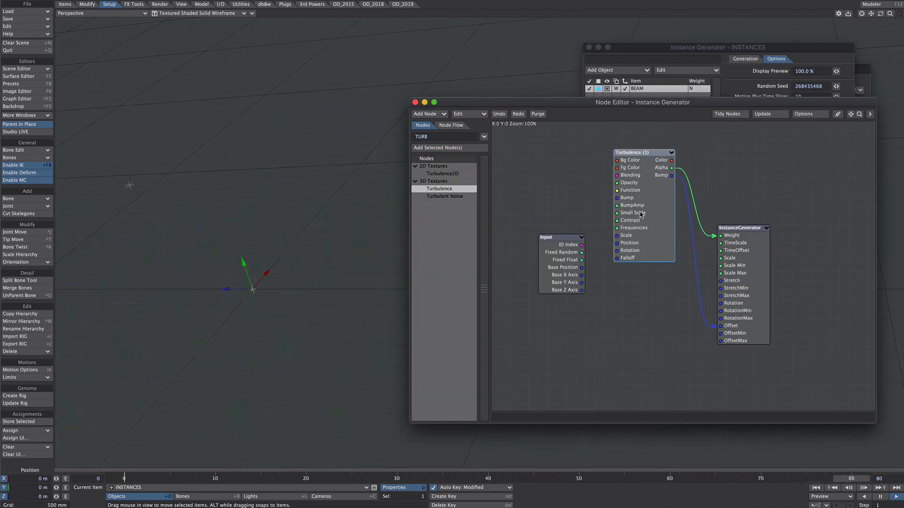
Connect the Turbulence Alpha output to the InstanceGenerator Offset input so the beams wiggle
double_click(643, 153)
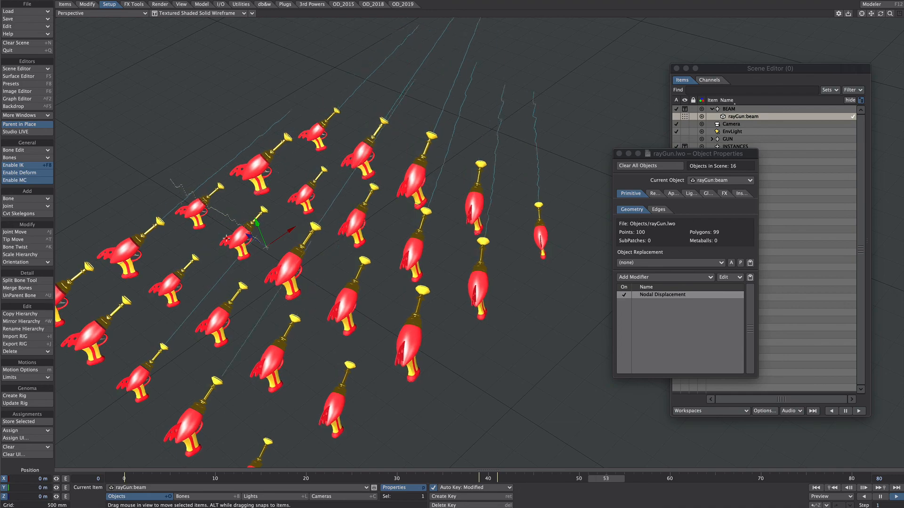
Scrub to frame 16 to preview the varied gun poses and flickering beams
click(269, 479)
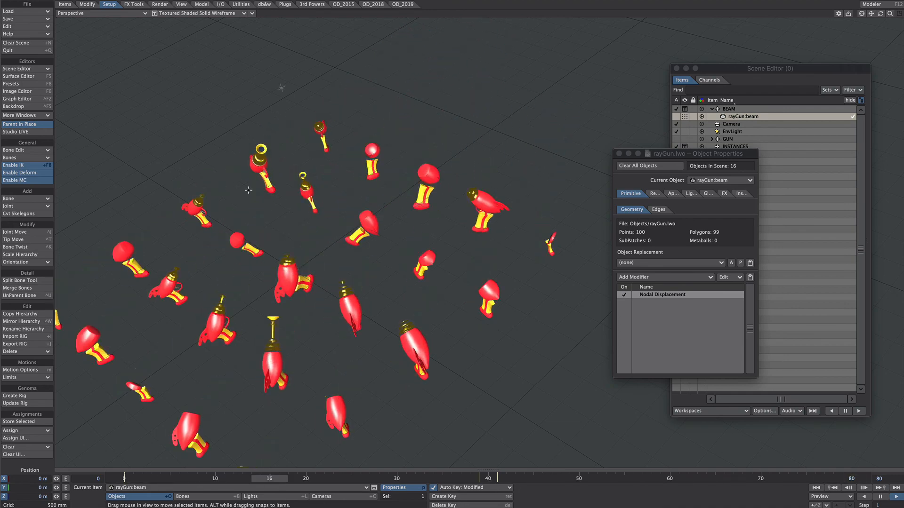